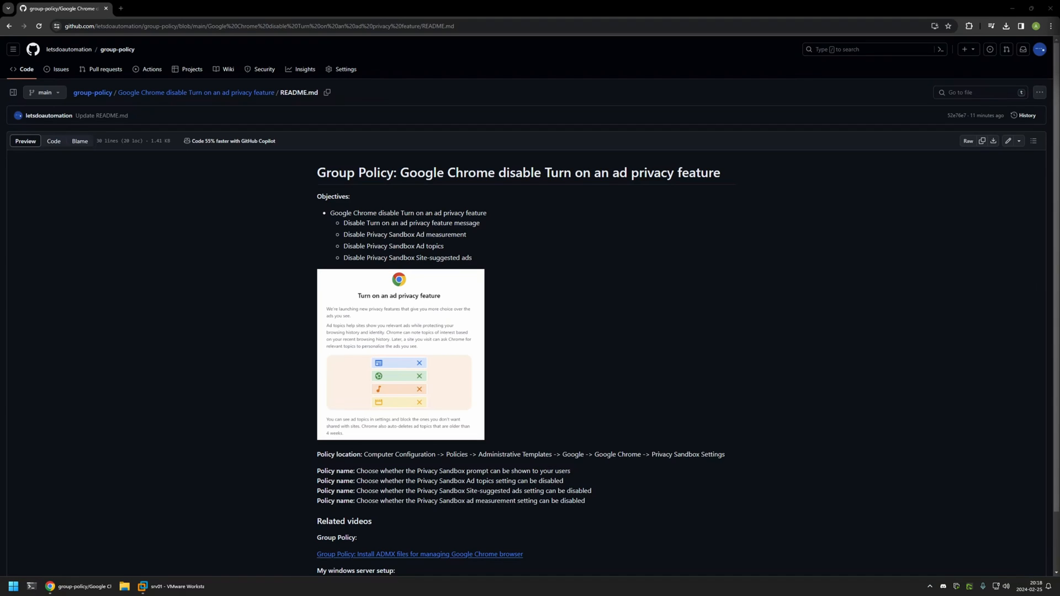
# - Launch Group Policy Management from the server's administrative tools
pyautogui.scroll(-3)
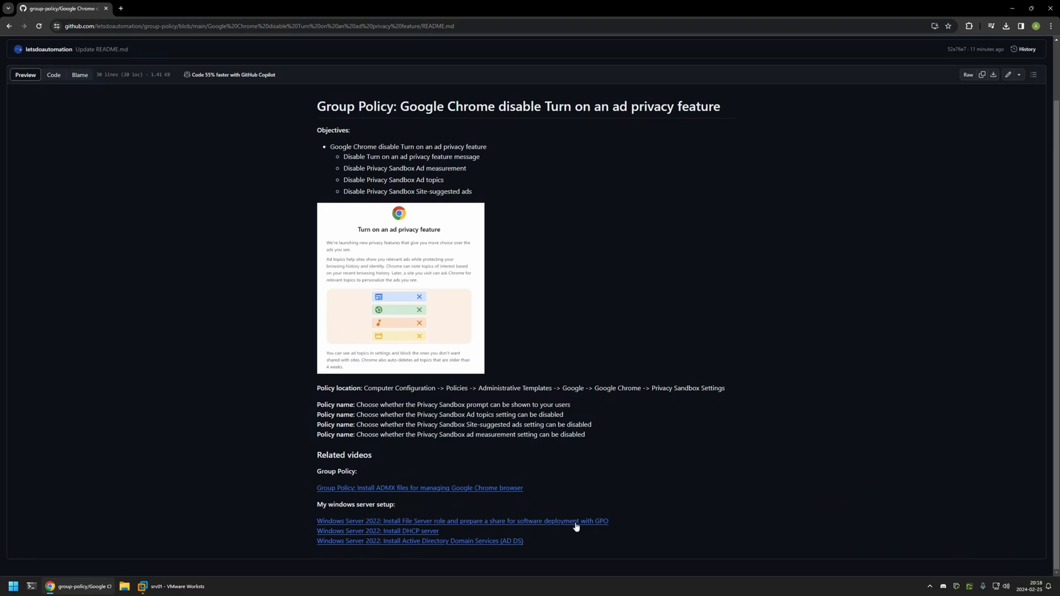
pyautogui.moveTo(554, 444)
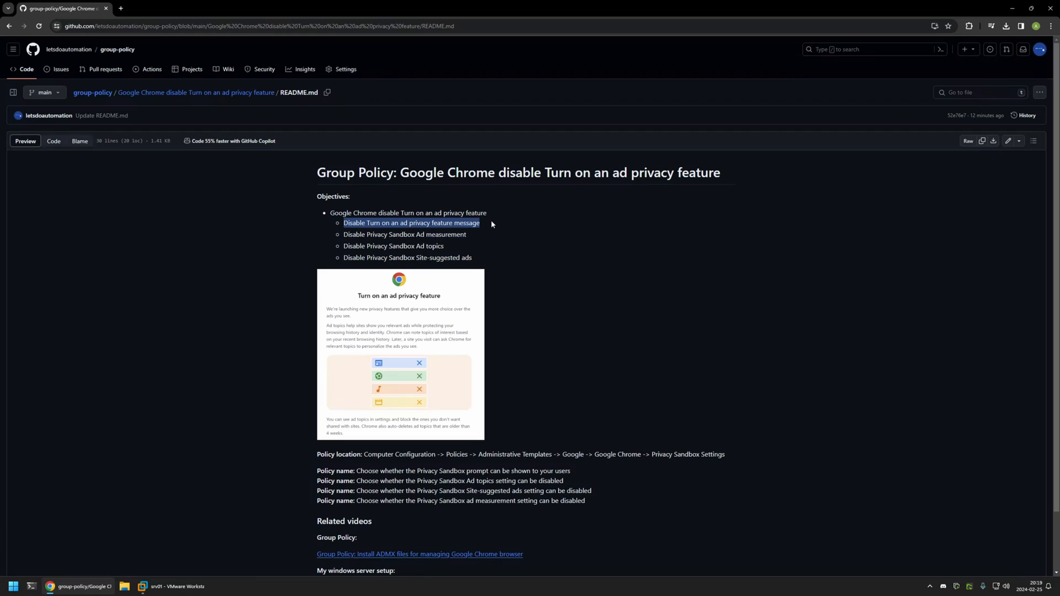
pyautogui.moveTo(352, 351)
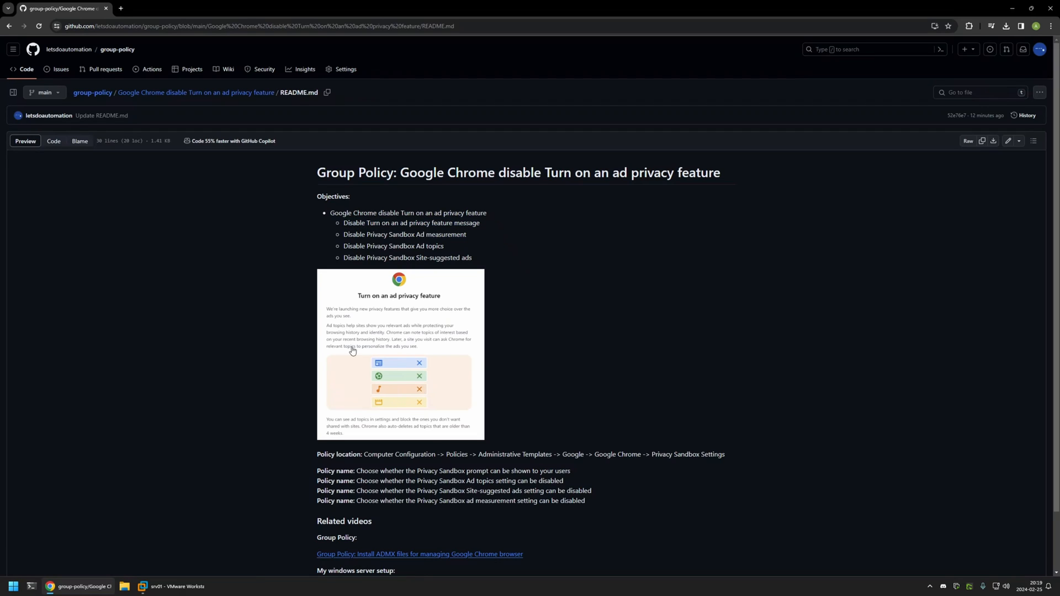
pyautogui.moveTo(484, 262)
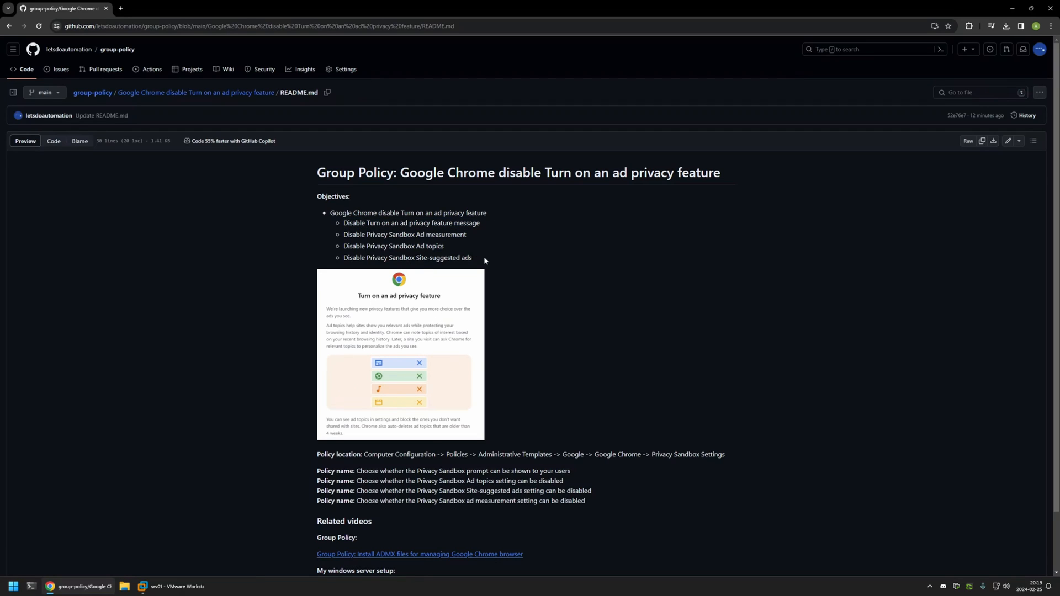
pyautogui.moveTo(415, 235)
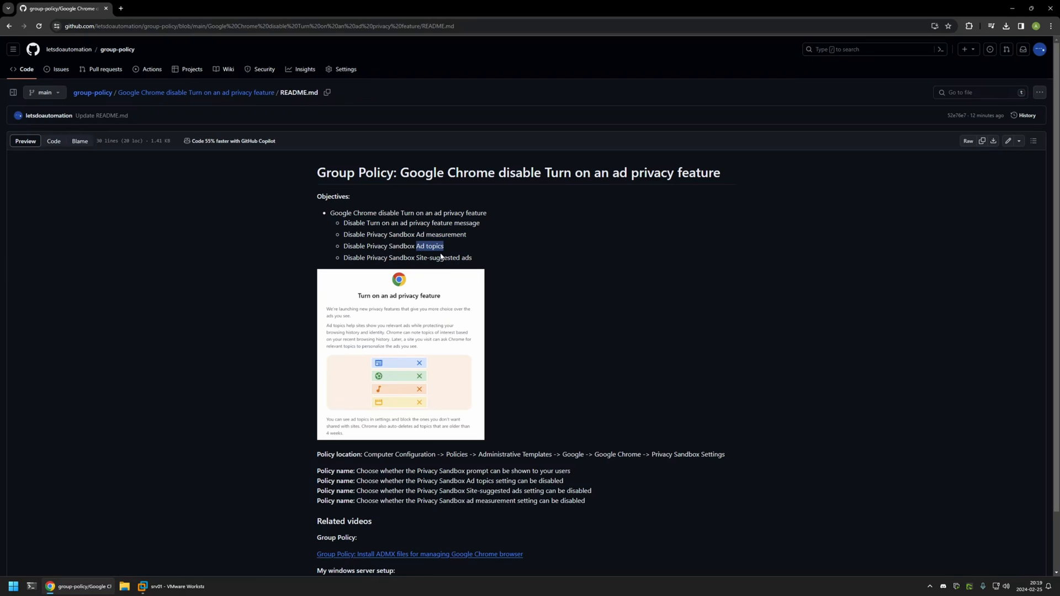
pyautogui.moveTo(475, 261)
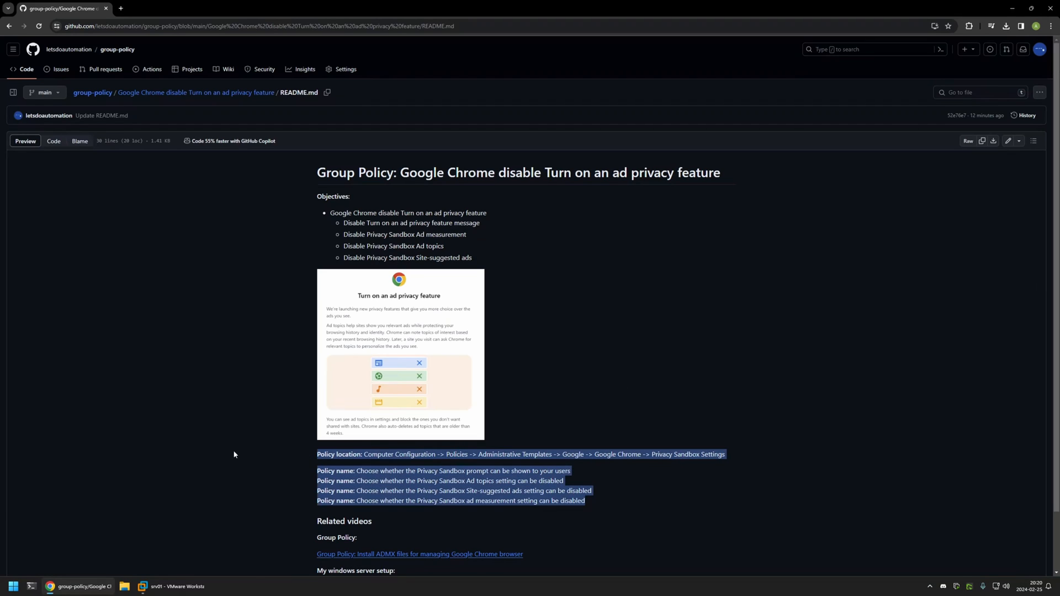
pyautogui.moveTo(574, 473)
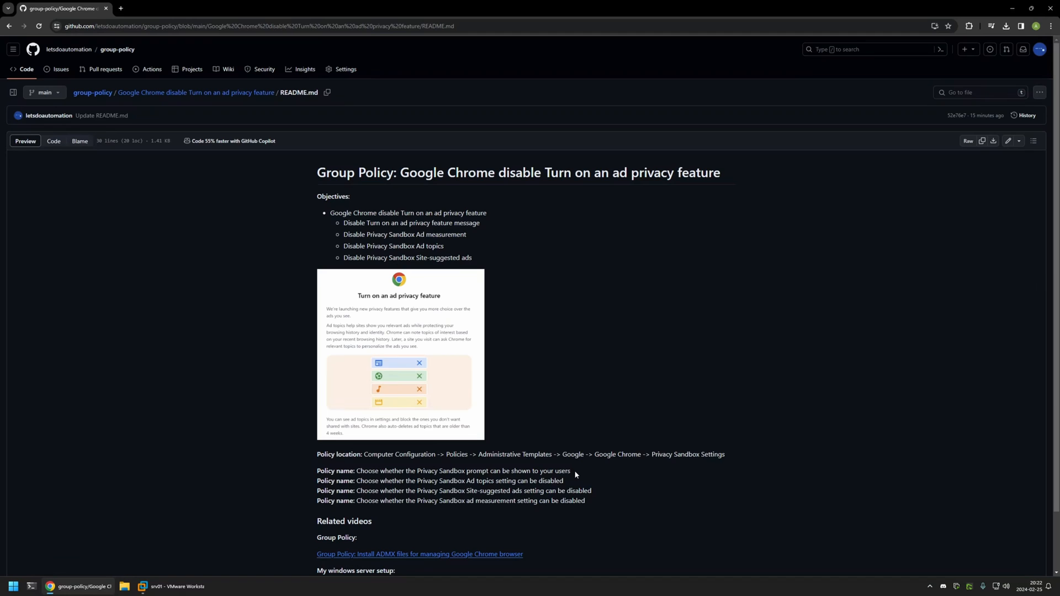
pyautogui.click(174, 586)
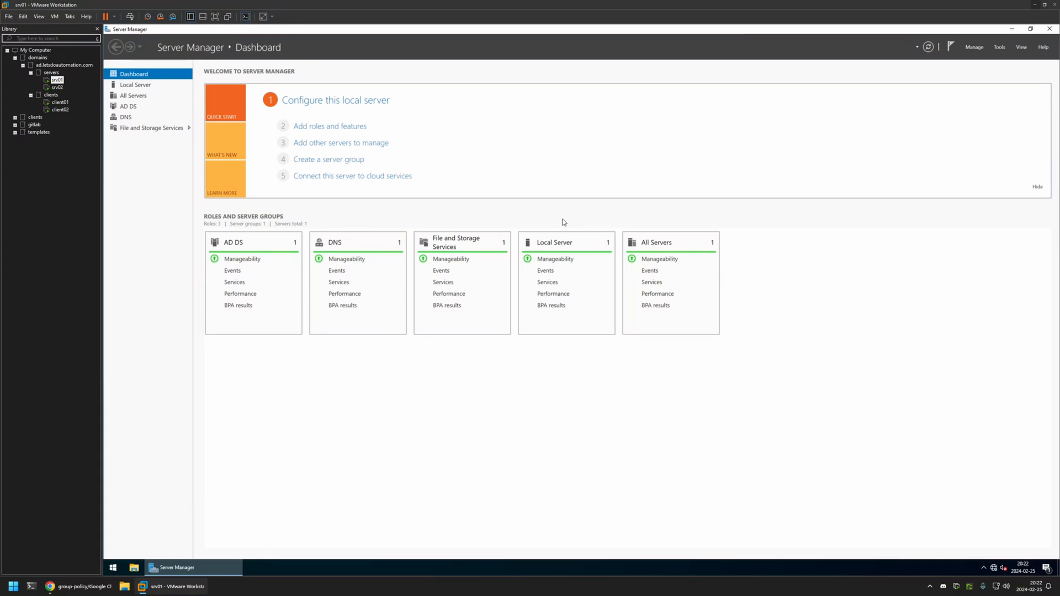
pyautogui.click(999, 47)
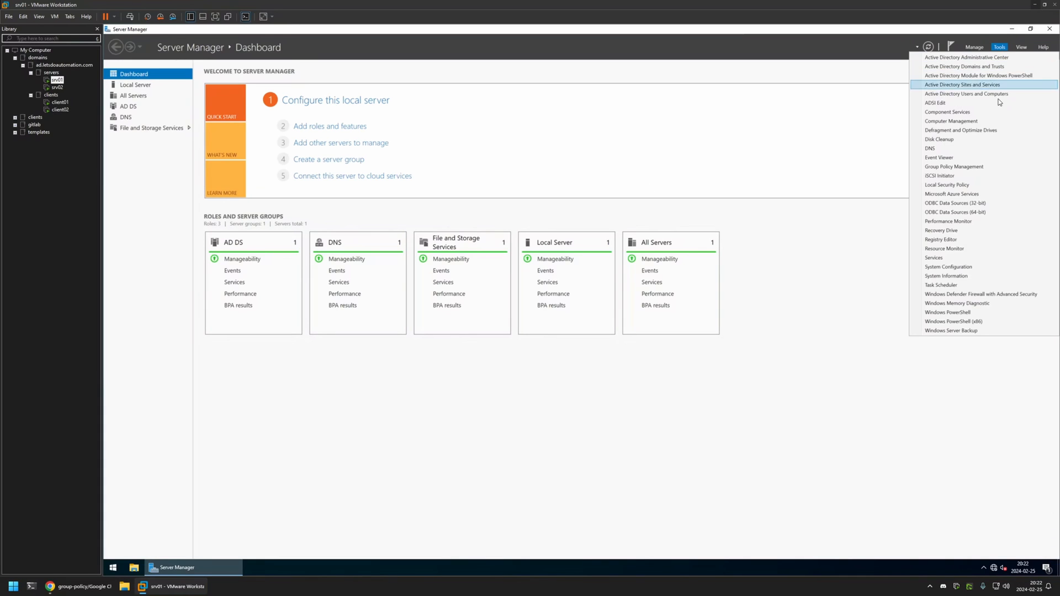
pyautogui.click(954, 167)
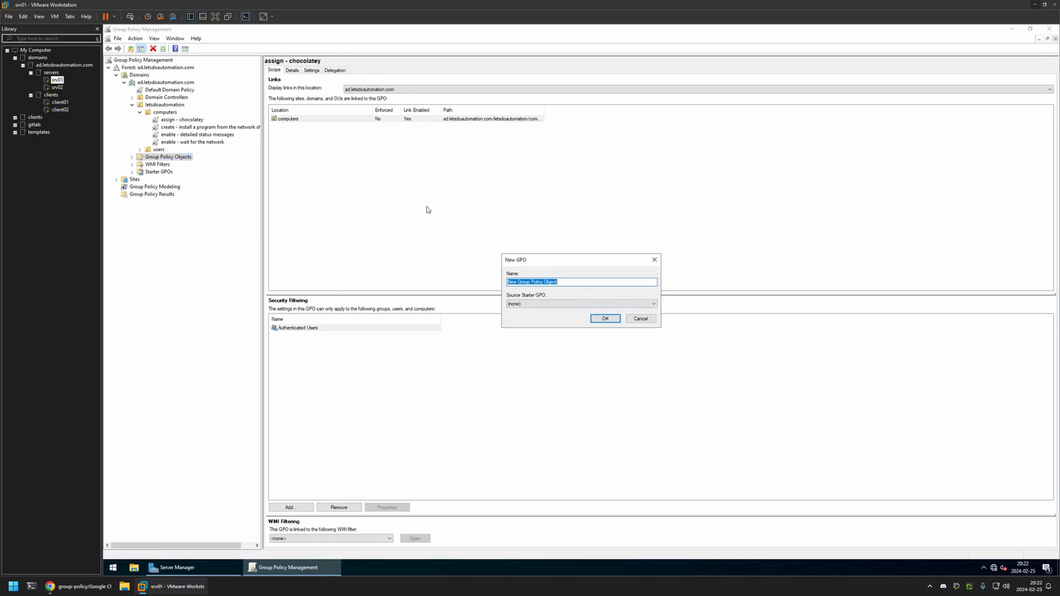
# - Create a new GPO named 'chrome settings' under Group Policy Objects
pyautogui.write('chrome')
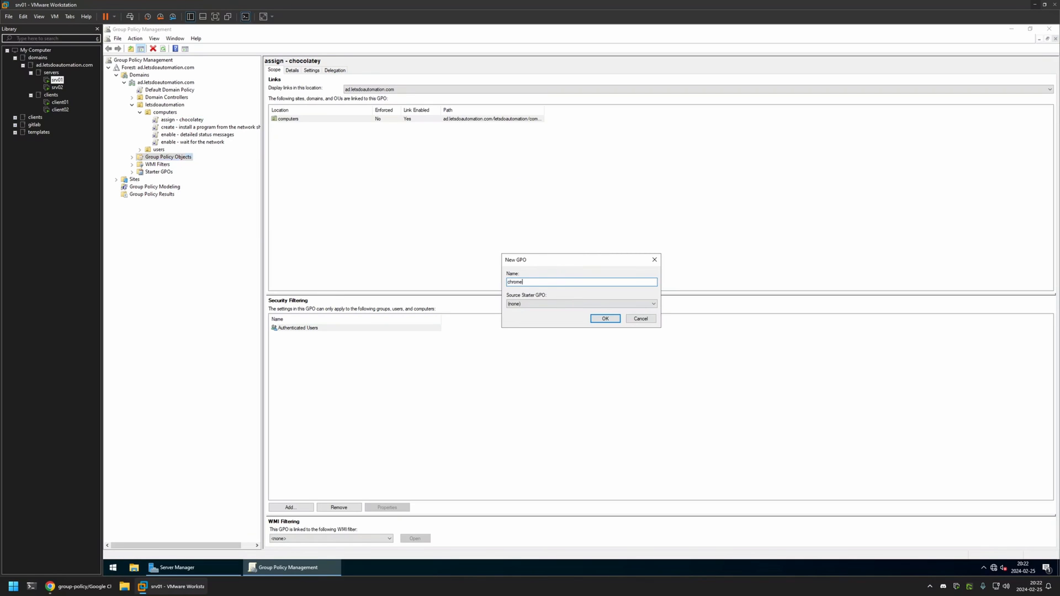
pyautogui.write('settings')
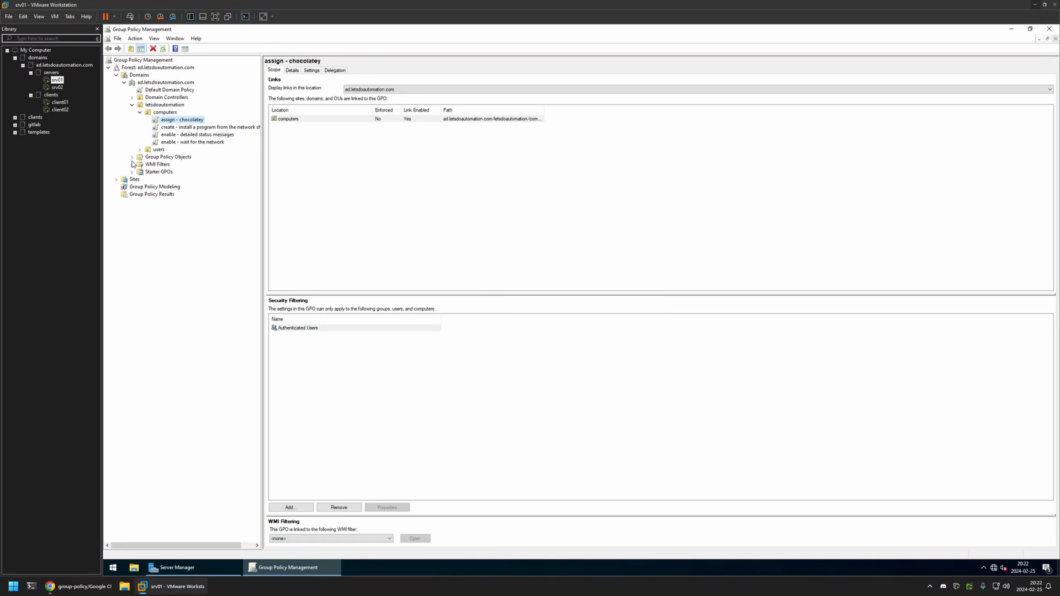
pyautogui.click(132, 156)
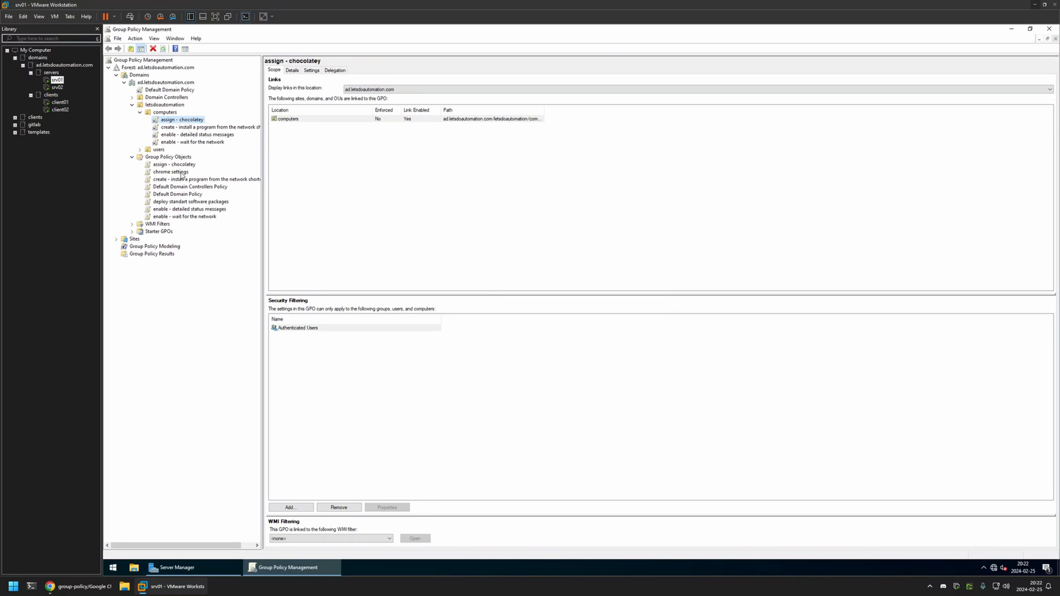
pyautogui.click(170, 171)
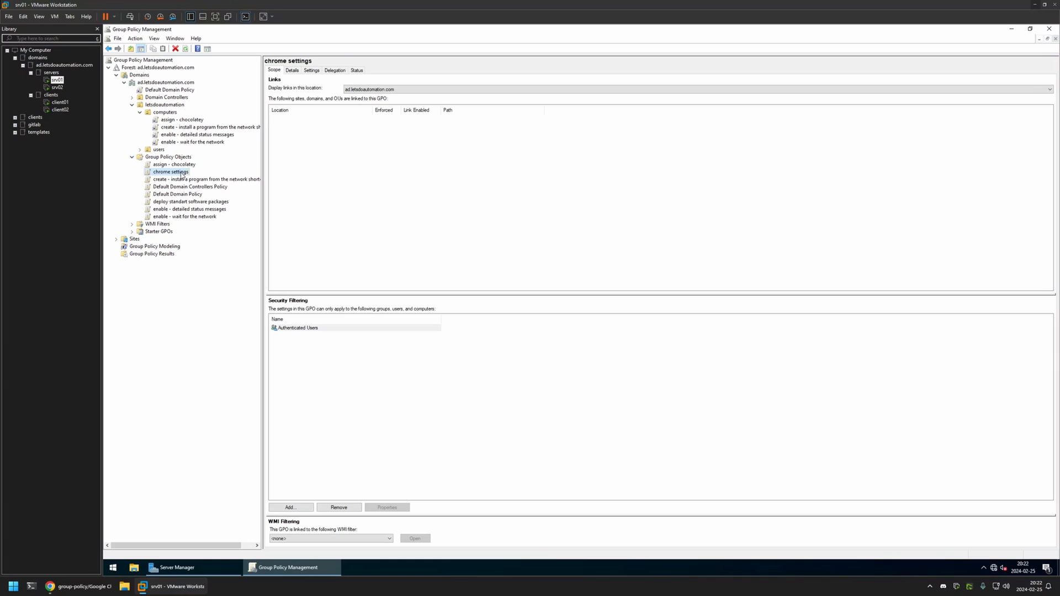
# - Edit the chrome settings GPO down to Computer Configuration > Google Chrome > Privacy Sandbox policies
pyautogui.doubleClick(170, 171)
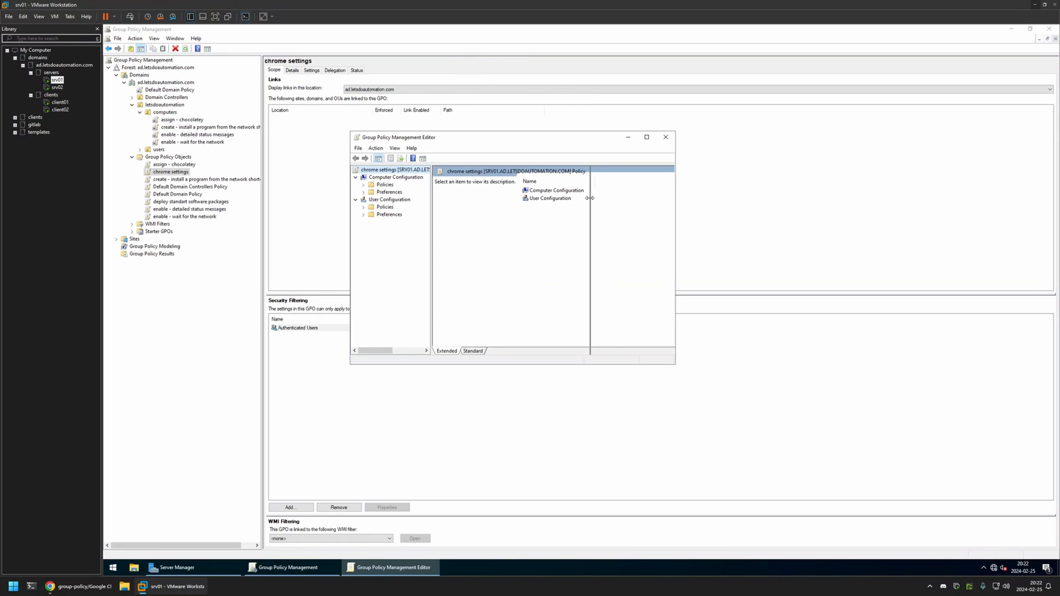
pyautogui.click(395, 177)
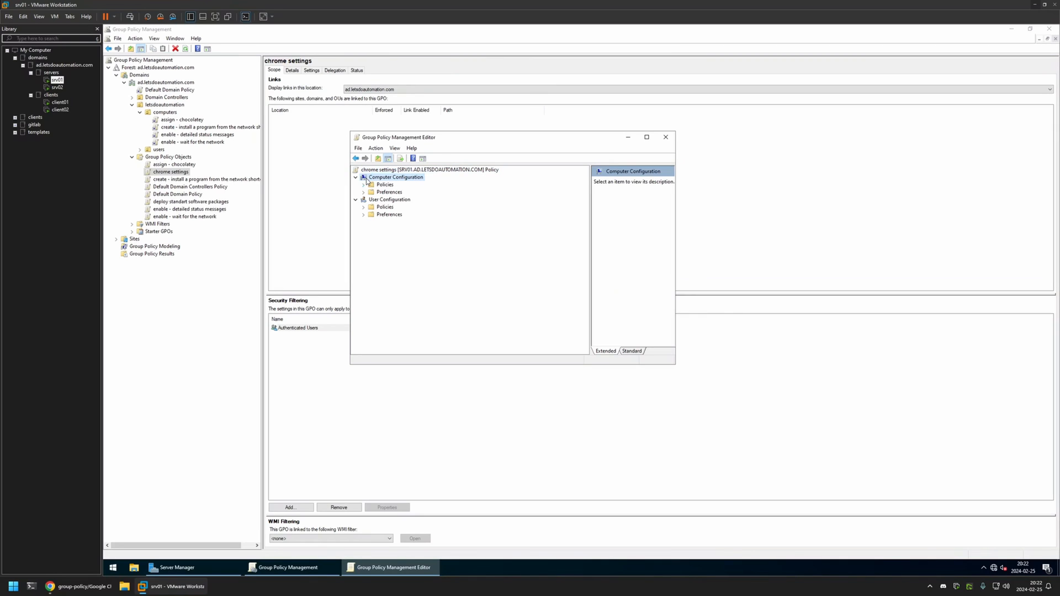
pyautogui.click(364, 184)
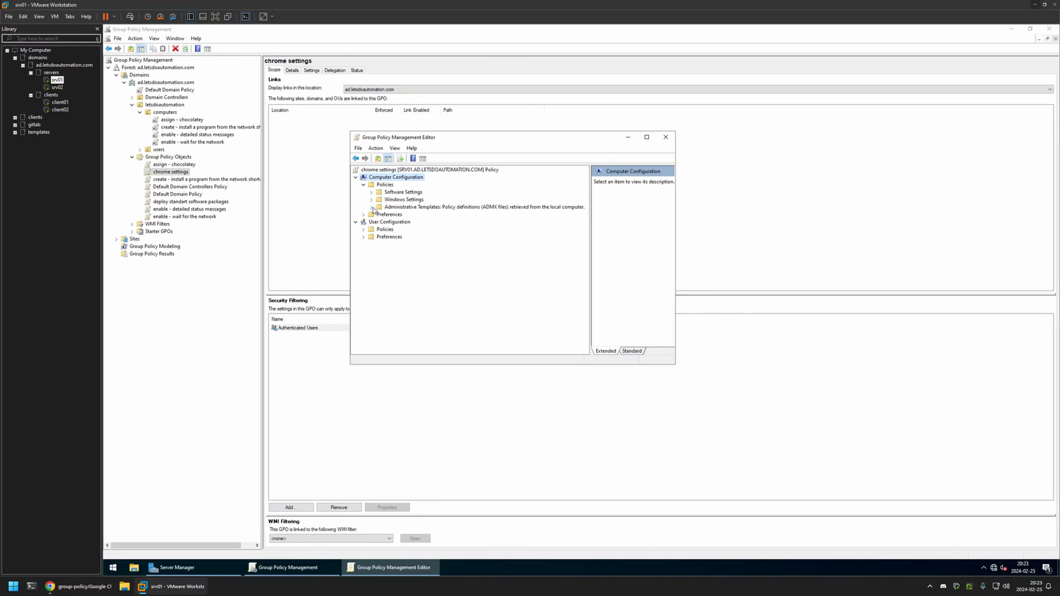
pyautogui.click(370, 206)
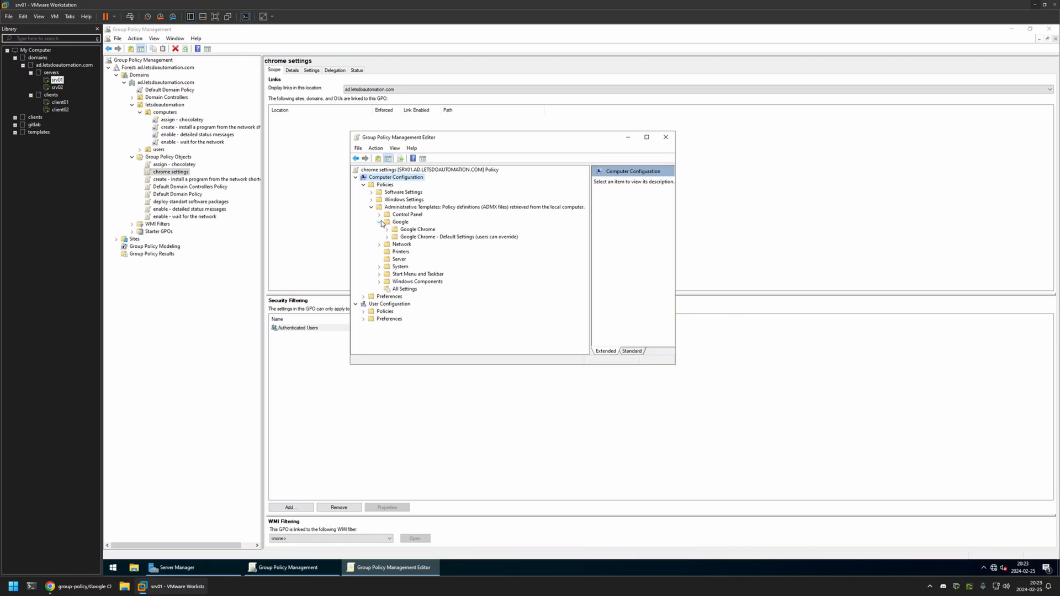
pyautogui.click(394, 228)
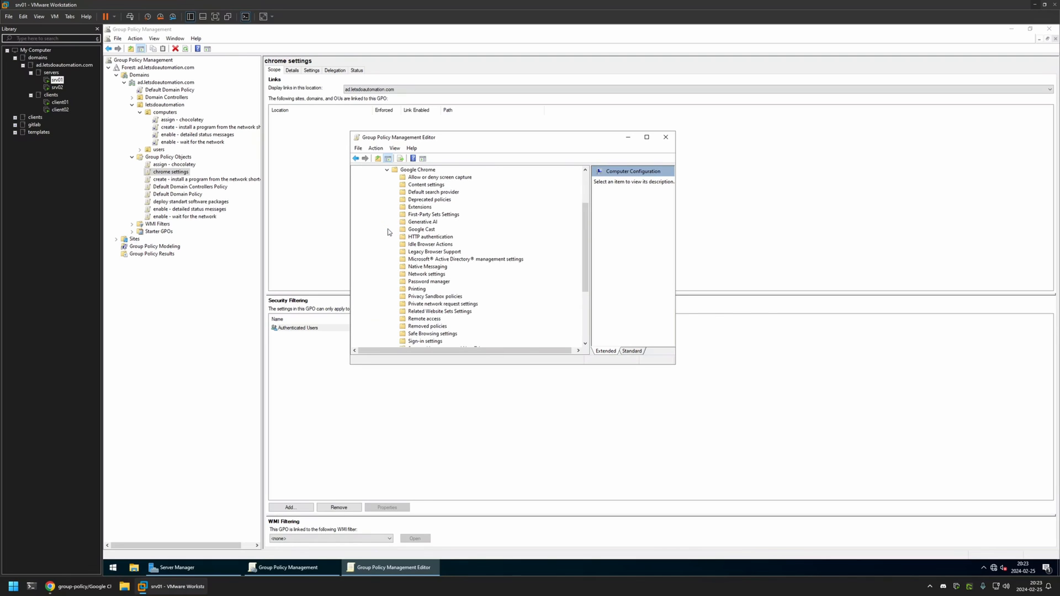
pyautogui.moveTo(441, 301)
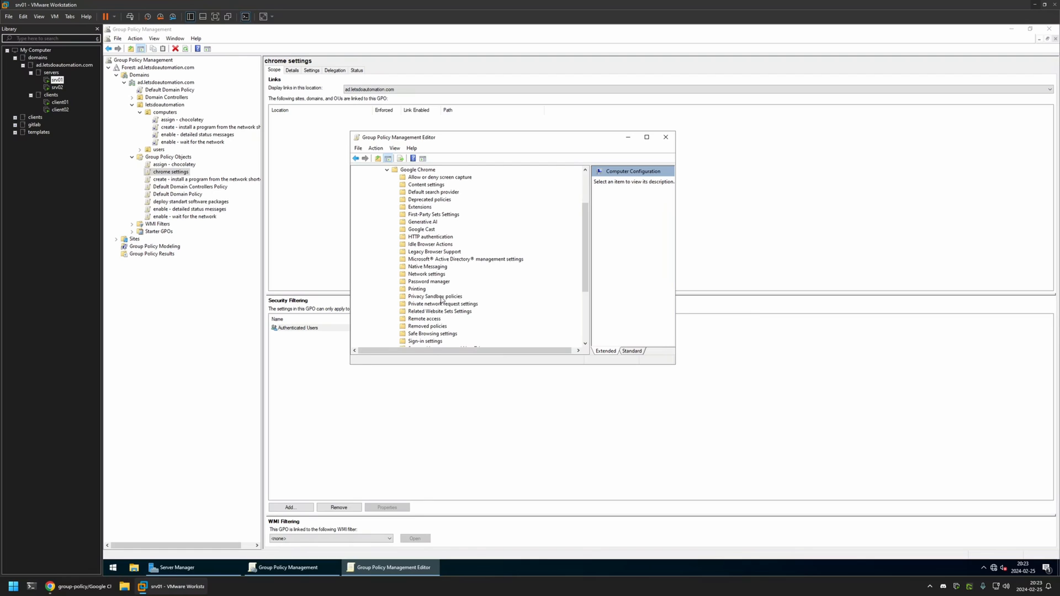
pyautogui.click(434, 296)
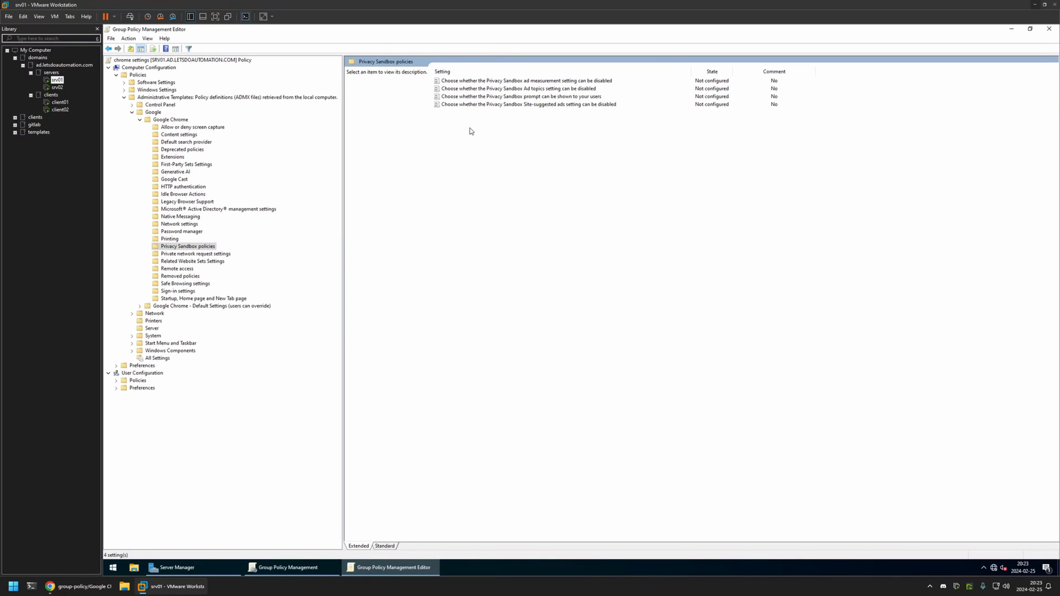
pyautogui.moveTo(469, 126)
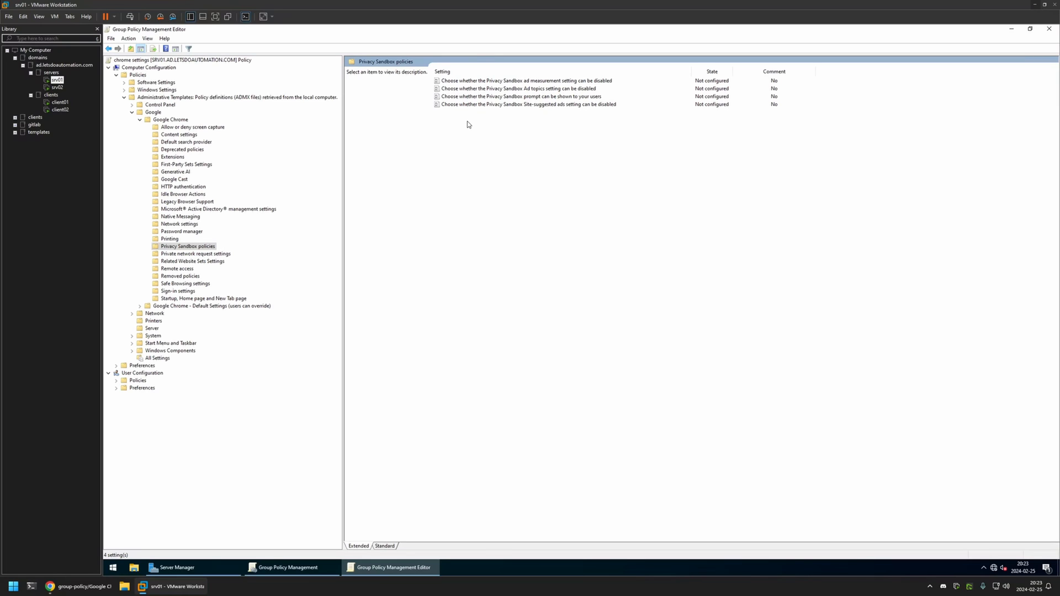
# - Disable the Privacy Sandbox prompt and Site-suggested ads policies
pyautogui.click(519, 96)
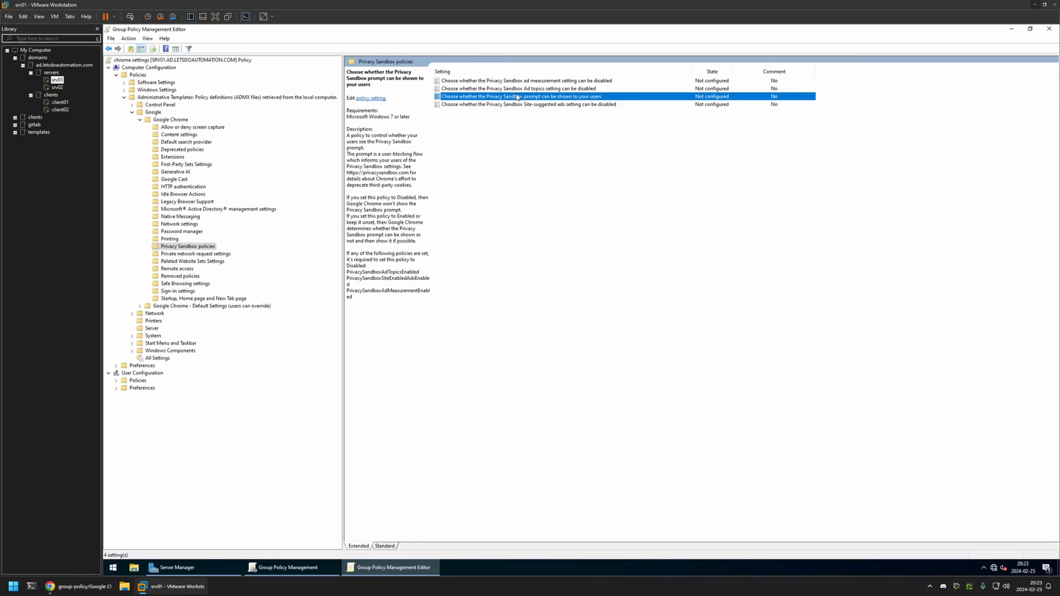
pyautogui.moveTo(516, 96)
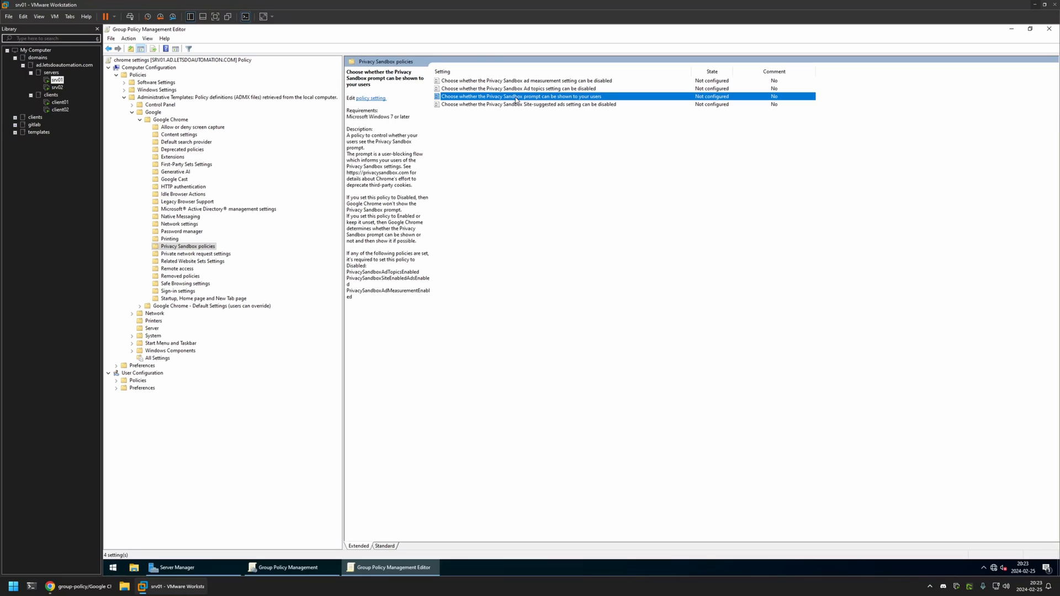
pyautogui.doubleClick(516, 96)
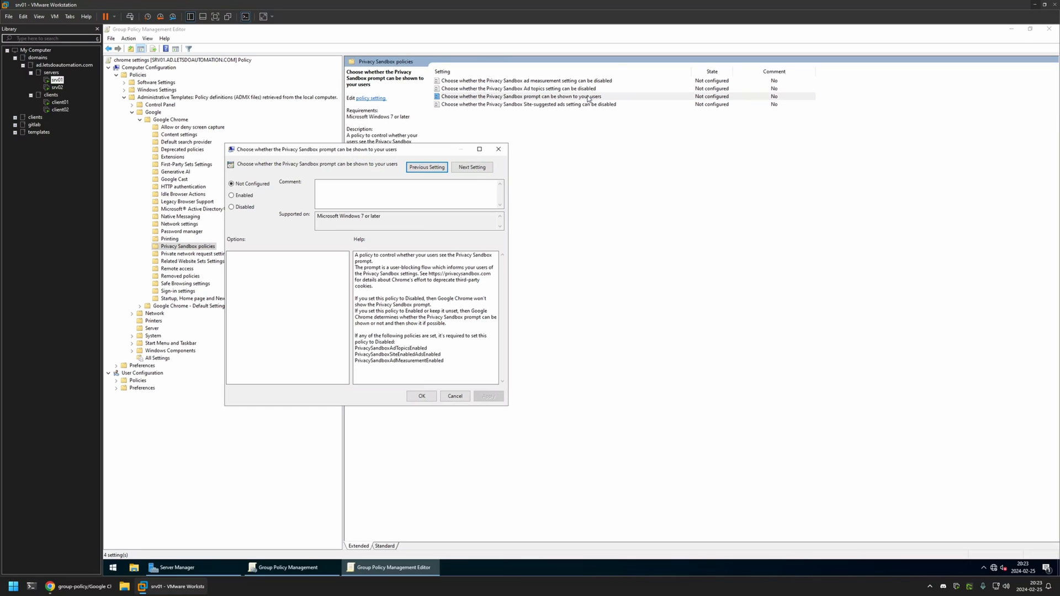
pyautogui.click(231, 207)
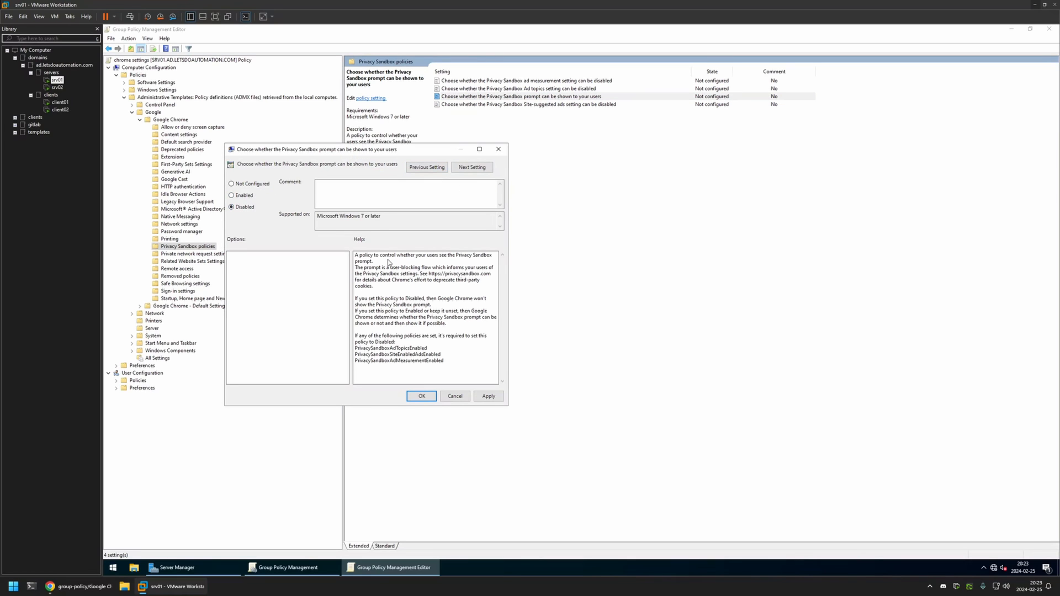
pyautogui.click(420, 396)
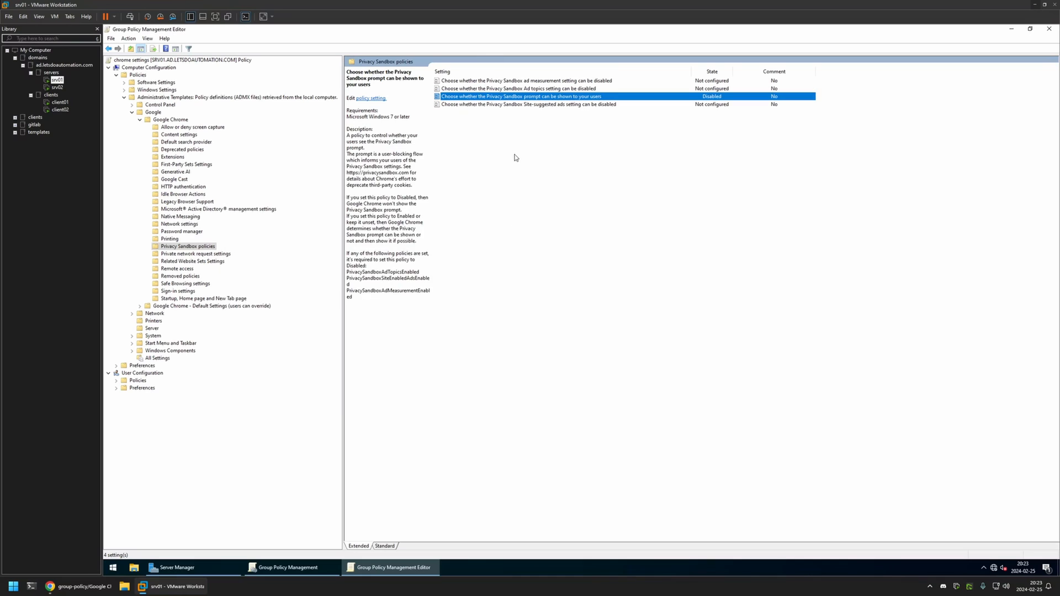
pyautogui.click(528, 104)
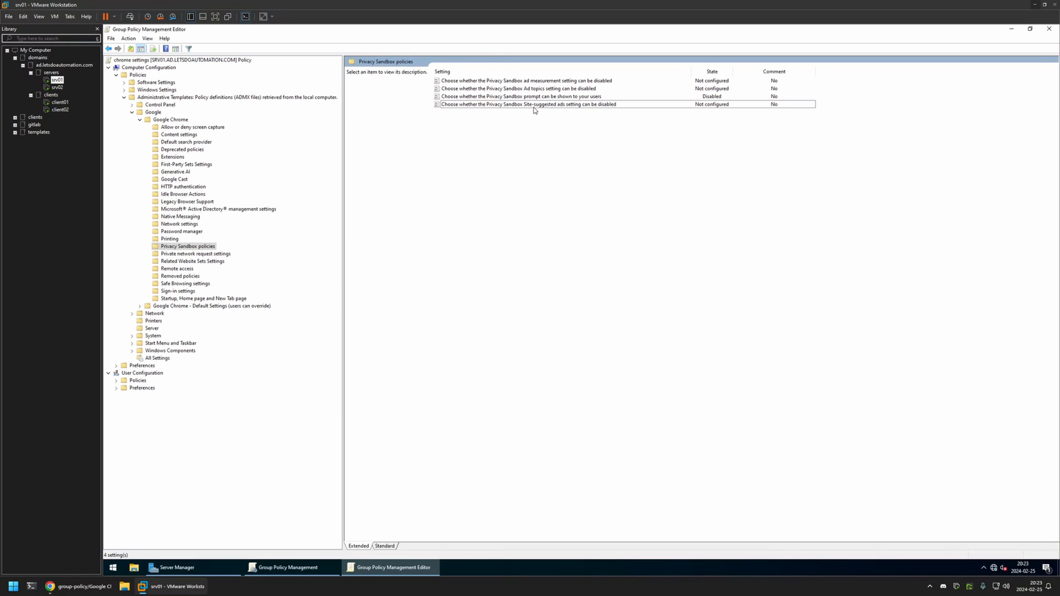
pyautogui.doubleClick(529, 104)
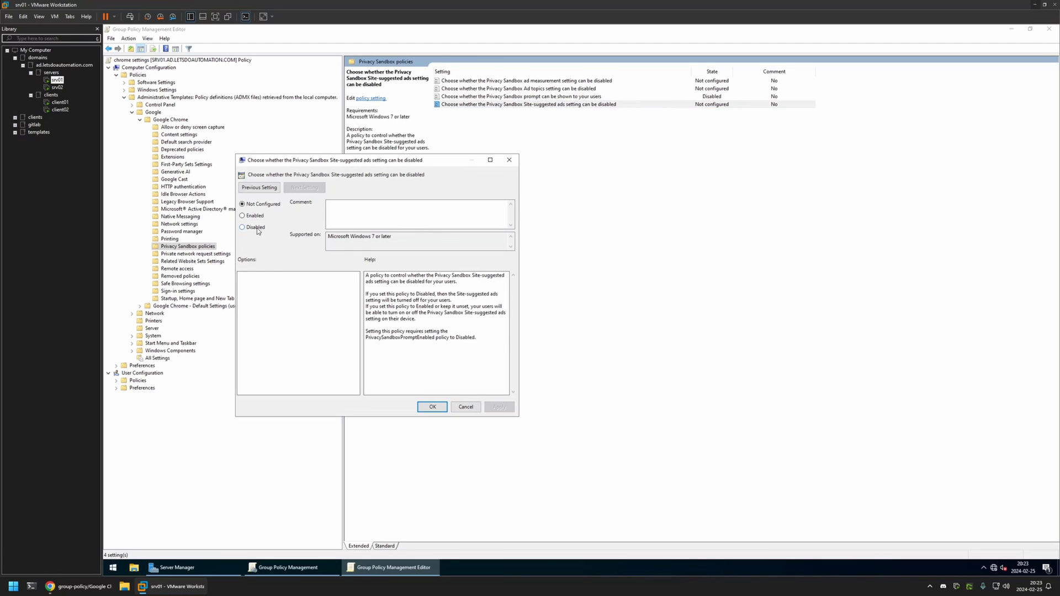
pyautogui.click(431, 406)
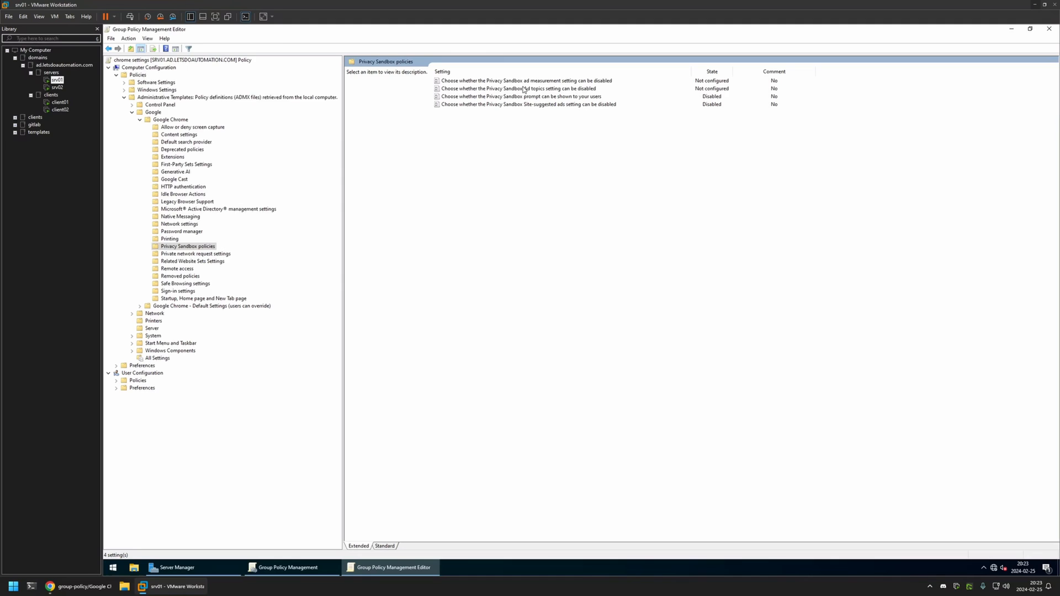
# - Disable the Ad topics and ad measurement Privacy Sandbox policies
pyautogui.doubleClick(516, 88)
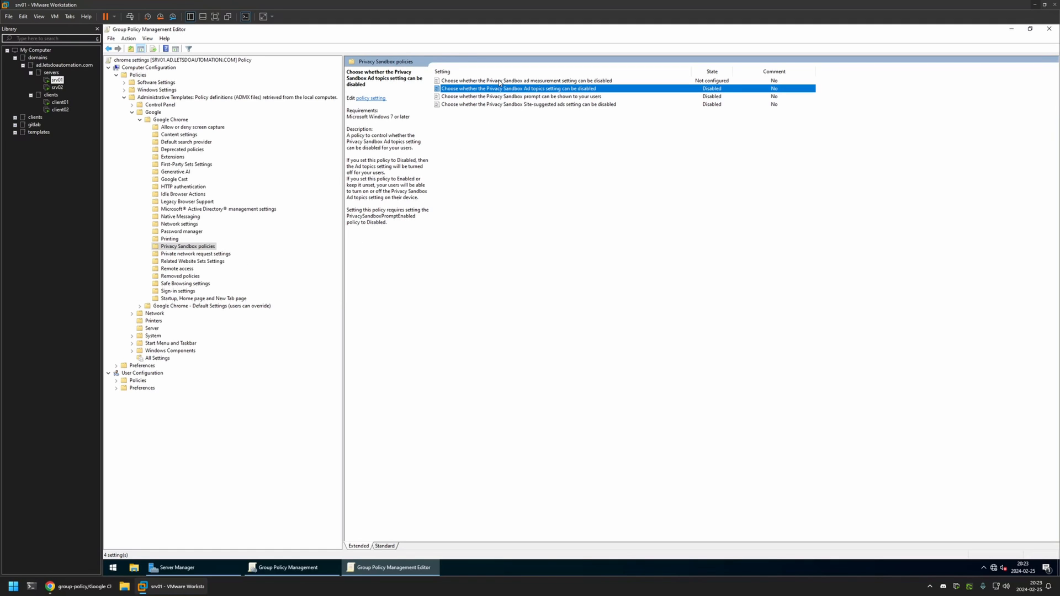
pyautogui.doubleClick(528, 81)
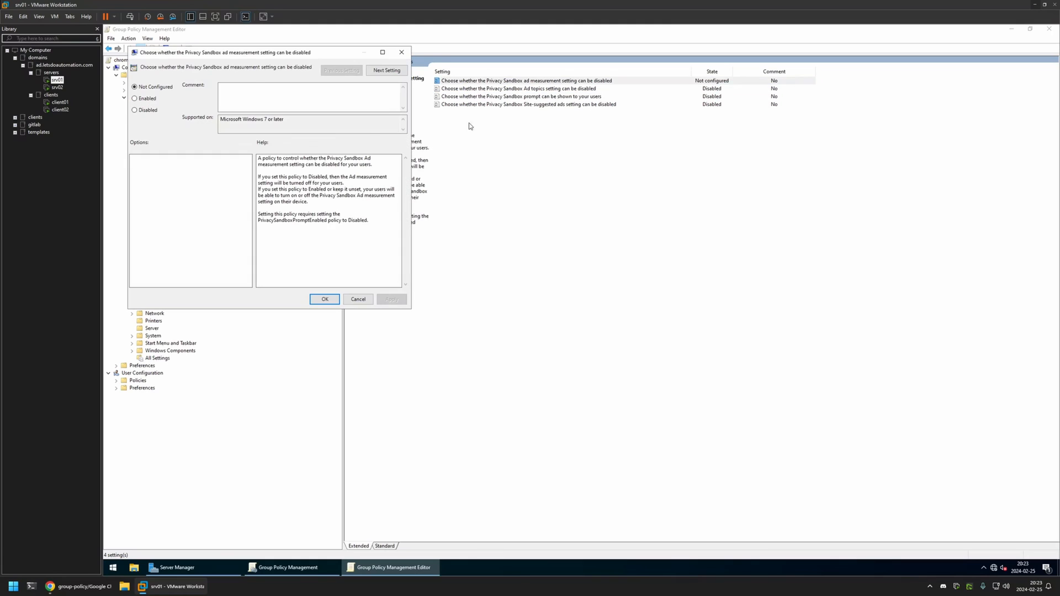
pyautogui.click(135, 109)
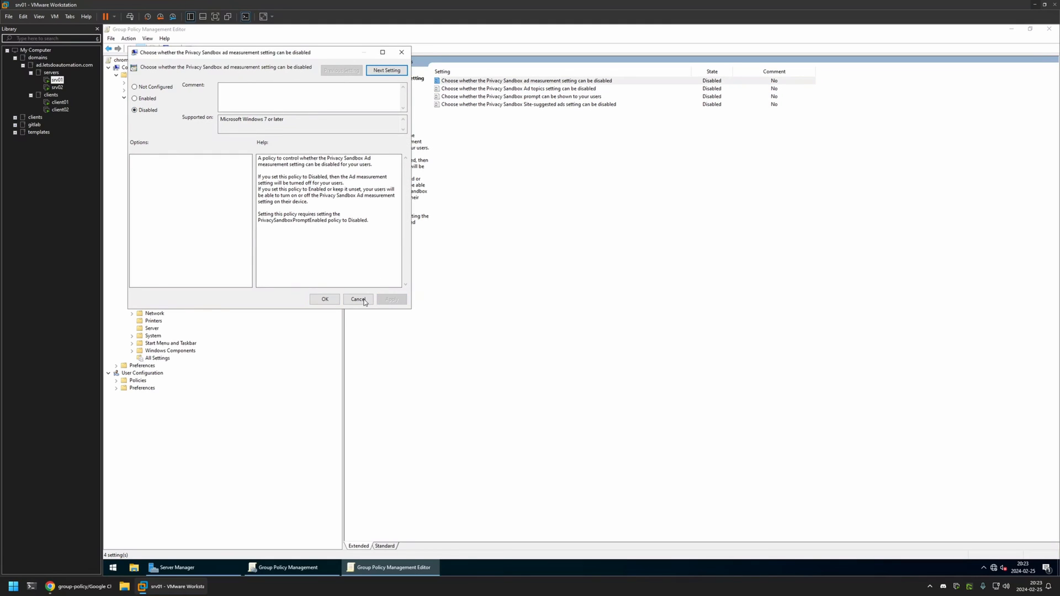
pyautogui.click(358, 299)
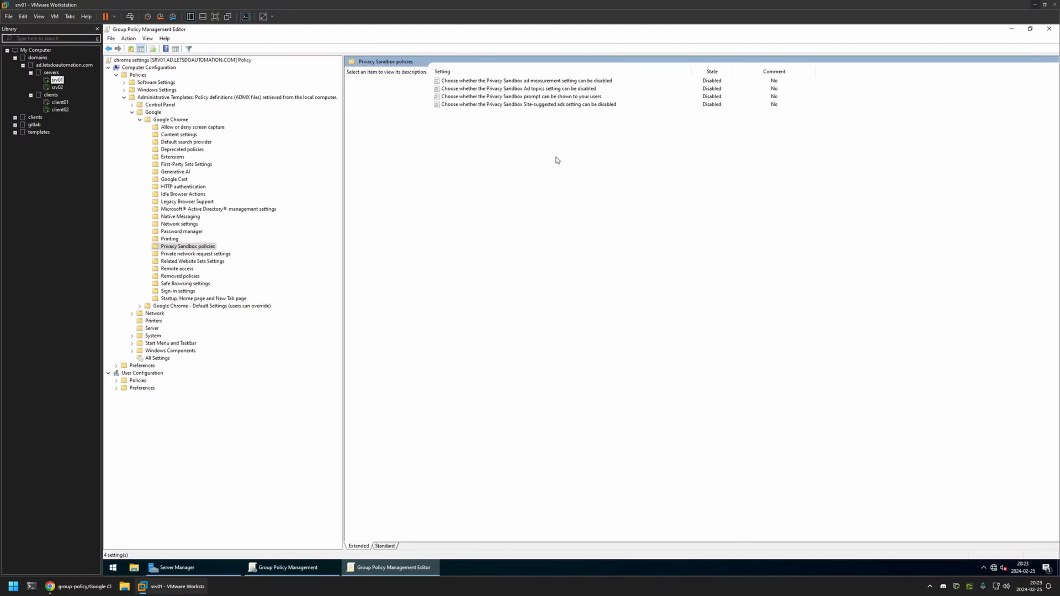
pyautogui.moveTo(524, 139)
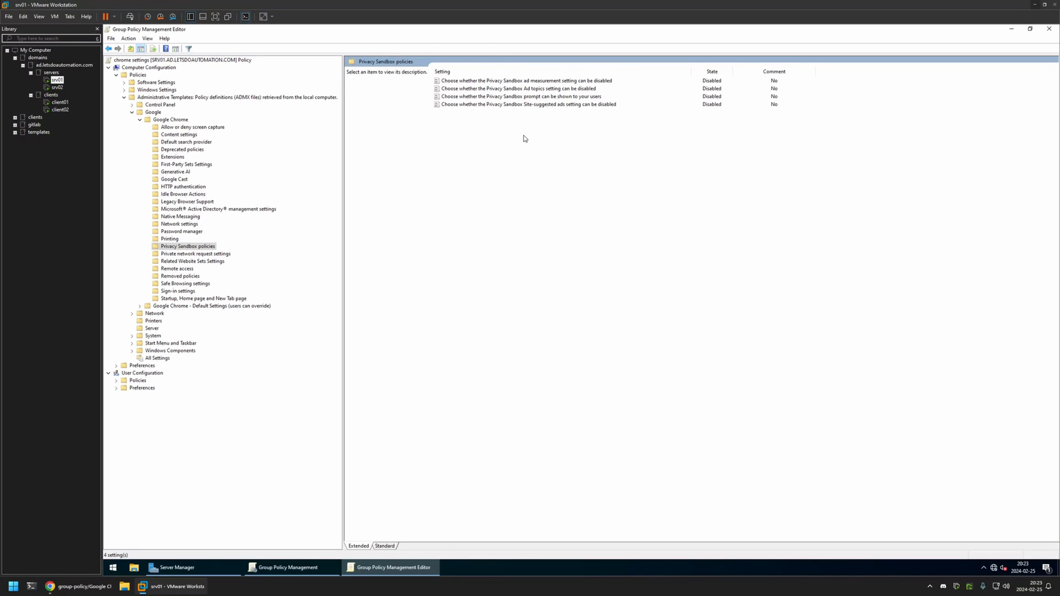
pyautogui.moveTo(527, 137)
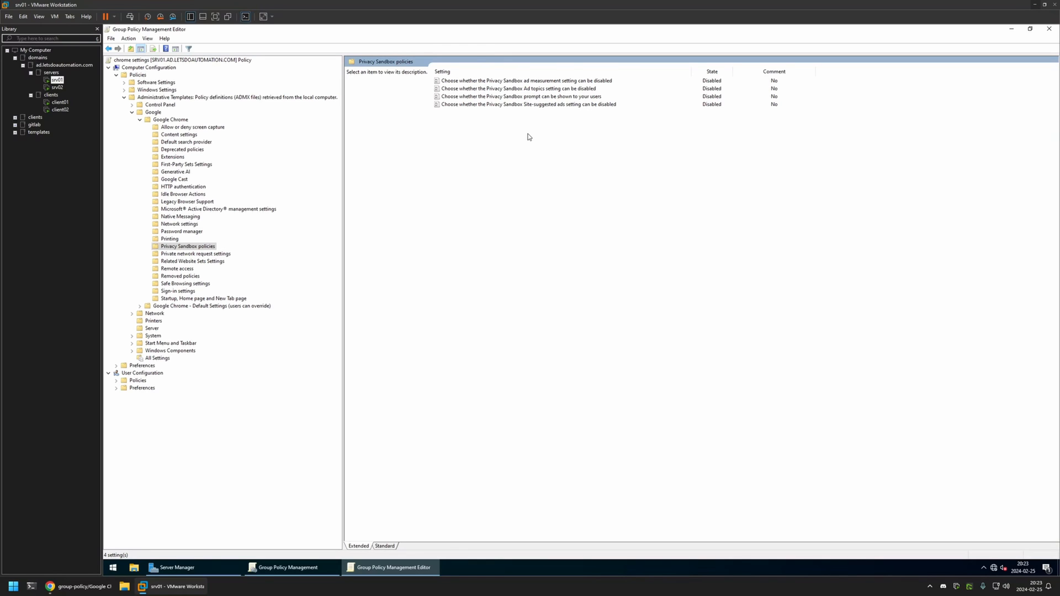
# - Set the chrome settings GPO status to User configuration settings disabled in its Details
pyautogui.click(288, 567)
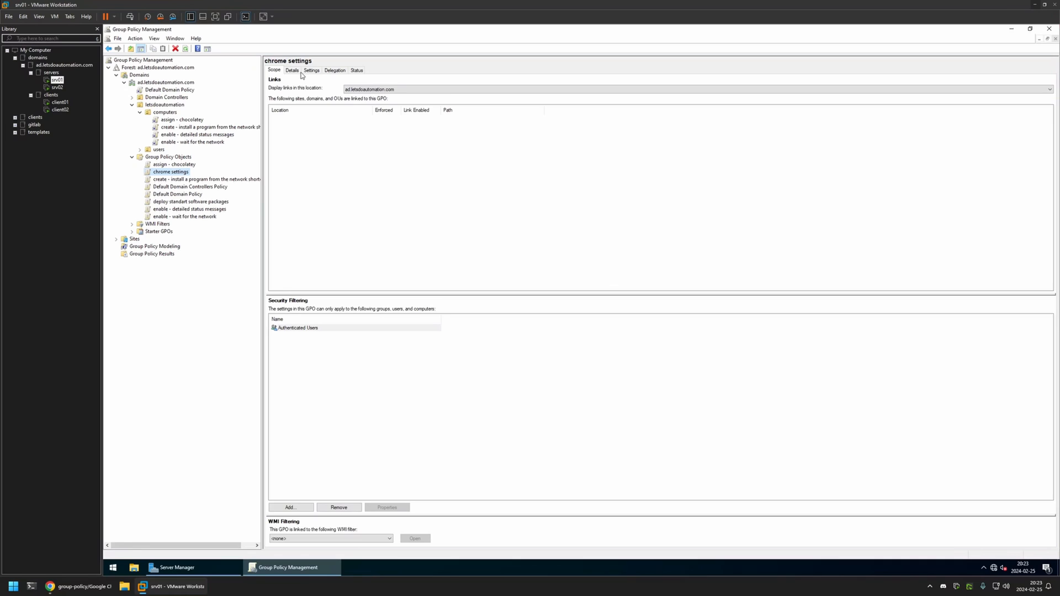
pyautogui.click(292, 71)
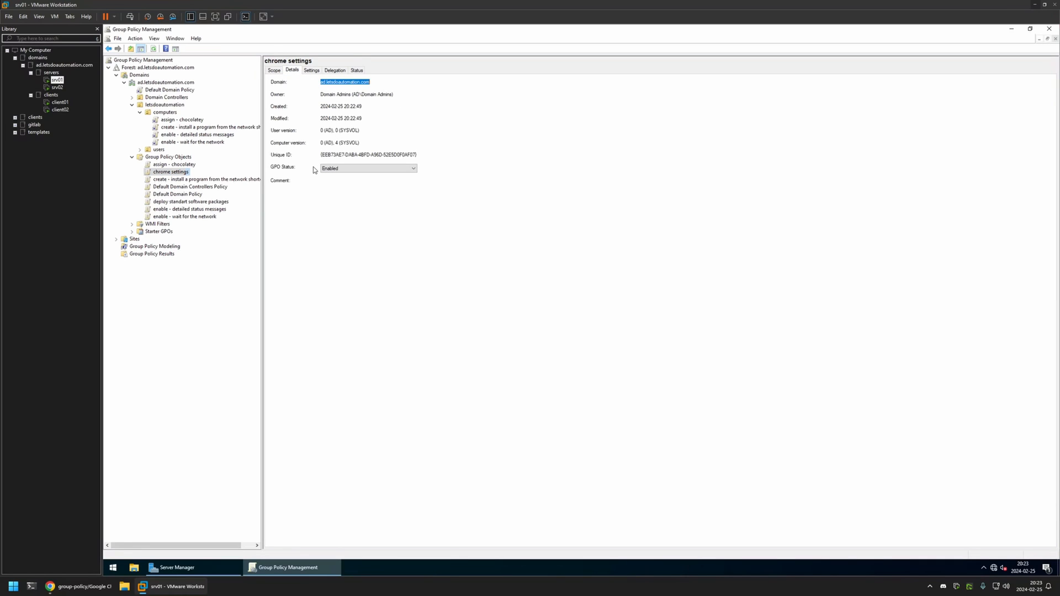
pyautogui.click(412, 167)
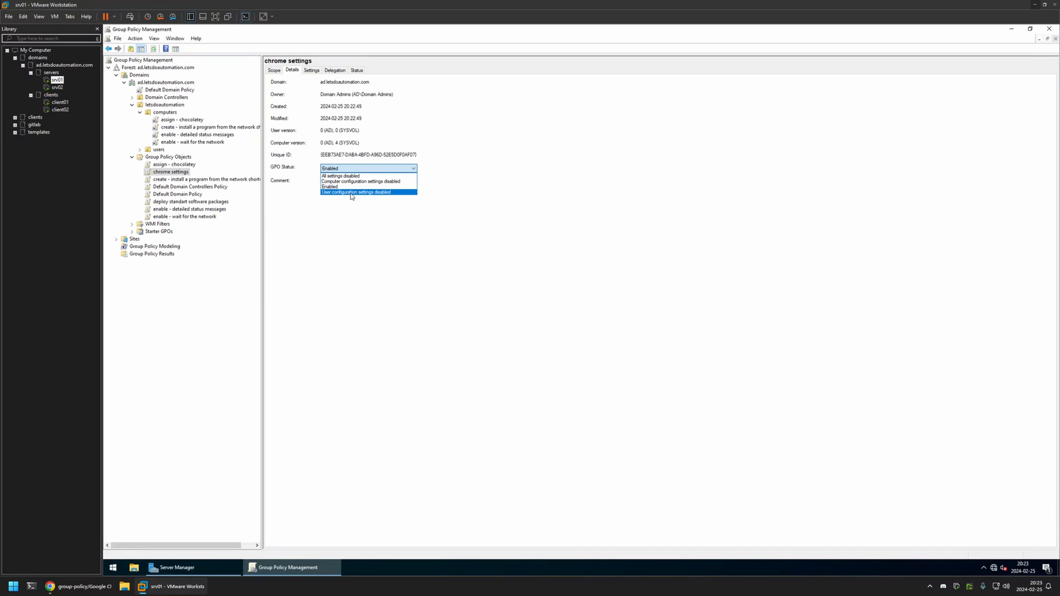
pyautogui.click(355, 193)
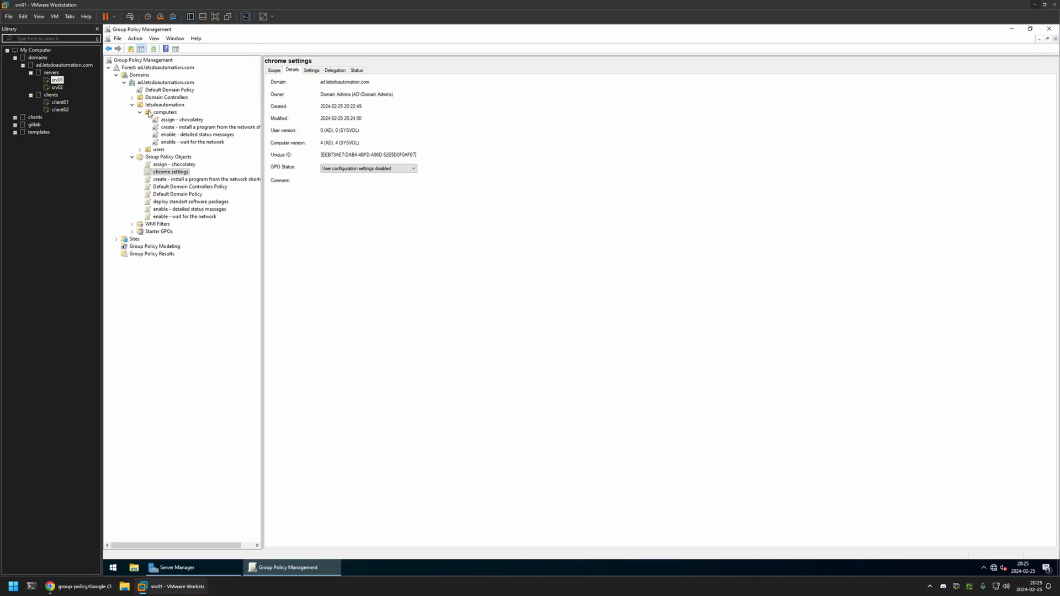
# - Link the existing chrome settings GPO to the computers OU and confirm
pyautogui.click(164, 112)
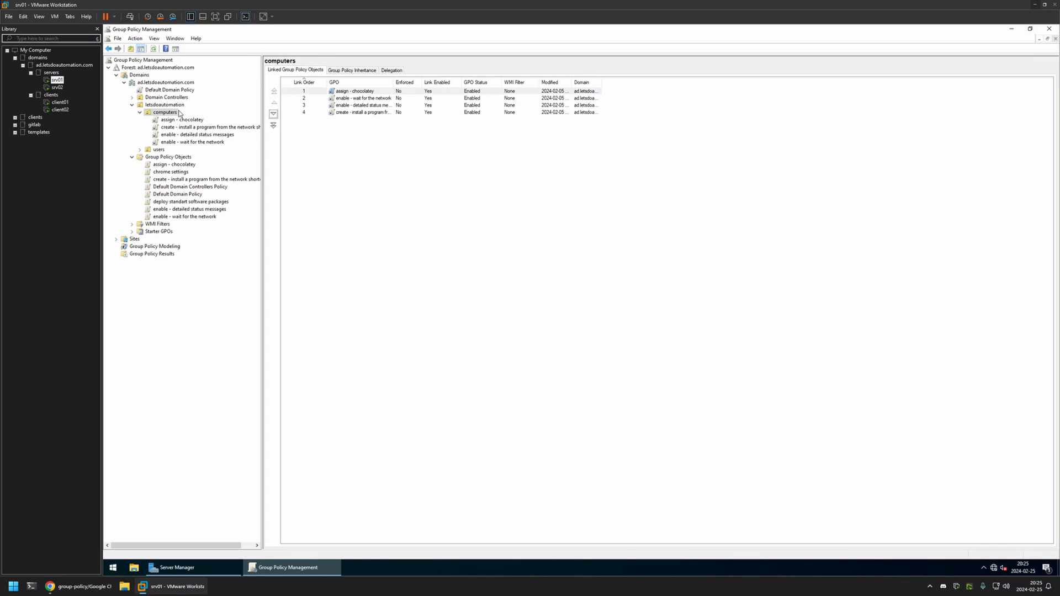
pyautogui.moveTo(179, 120)
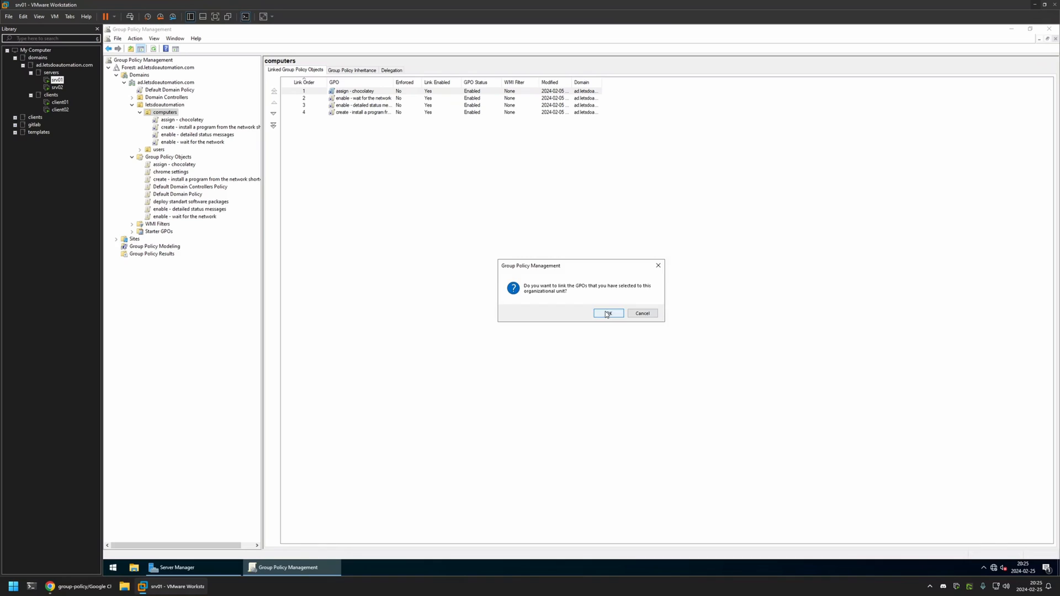
pyautogui.click(607, 313)
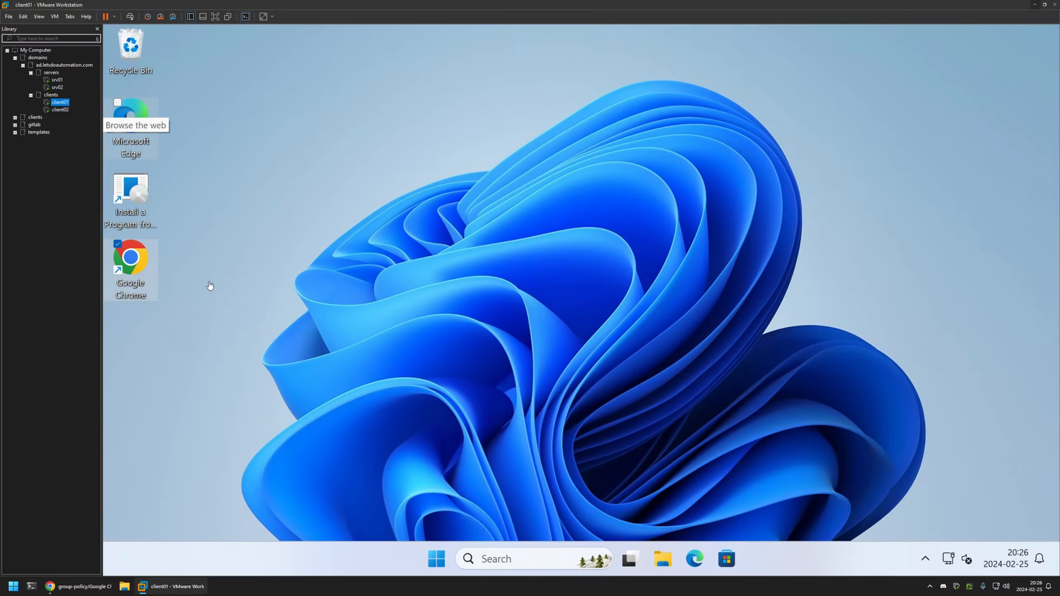
pyautogui.moveTo(179, 262)
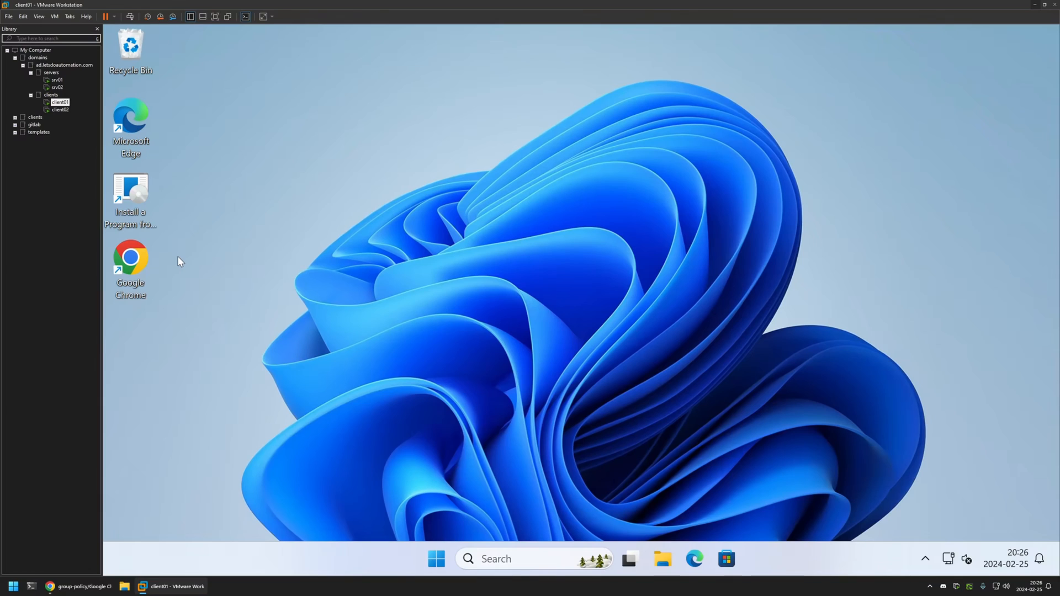
pyautogui.moveTo(167, 249)
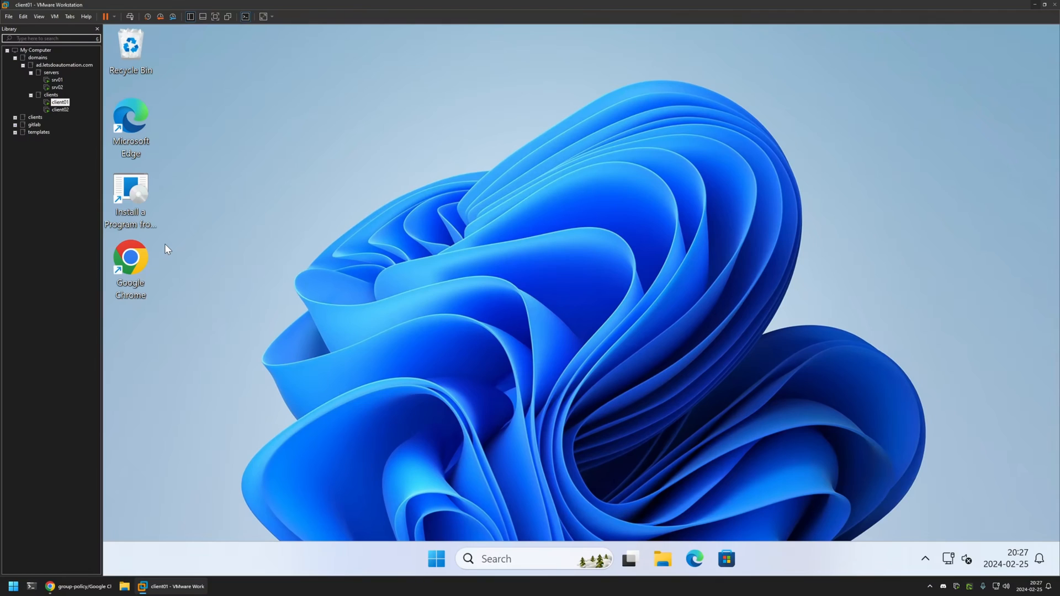
pyautogui.moveTo(60, 101)
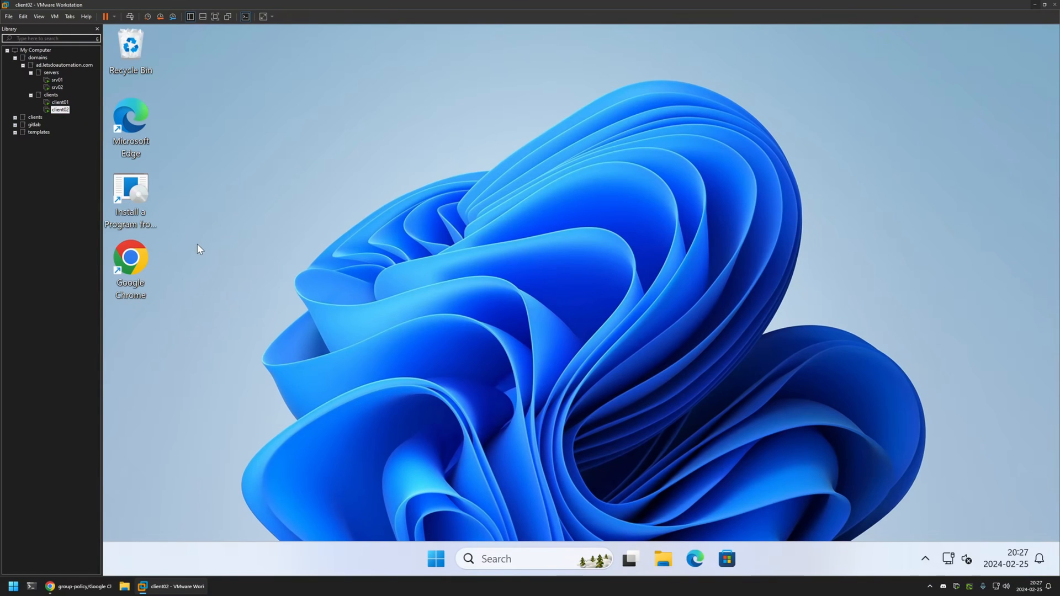
# - Switch VMware Workstation to the client01 virtual machine's desktop
pyautogui.click(59, 101)
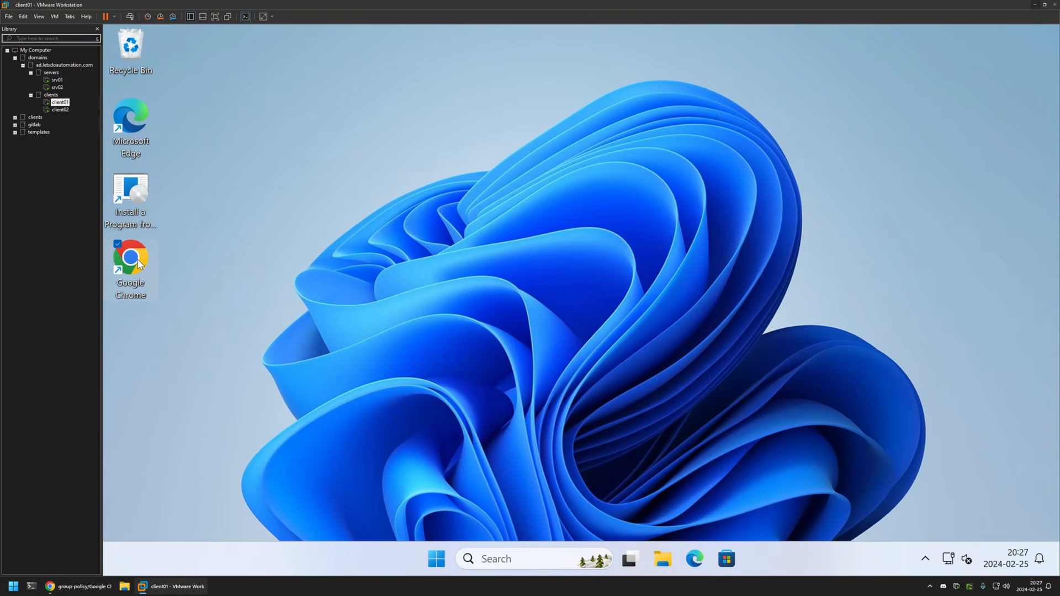
# - Launch Chrome on client01, skipping the default-browser screen and dismissing the ad privacy notice
pyautogui.doubleClick(130, 257)
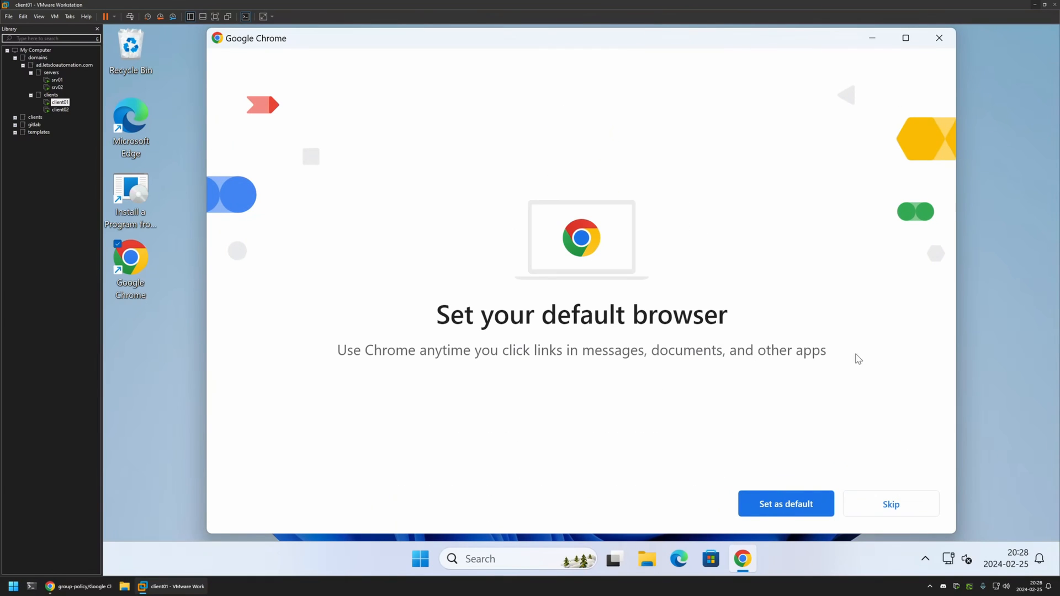
pyautogui.click(890, 503)
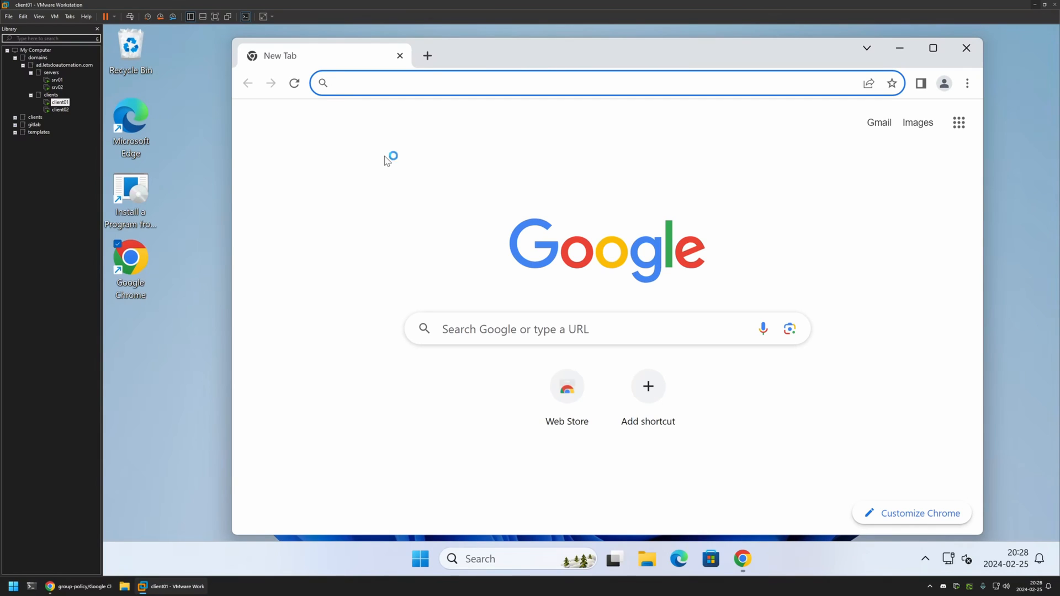
pyautogui.moveTo(965, 47)
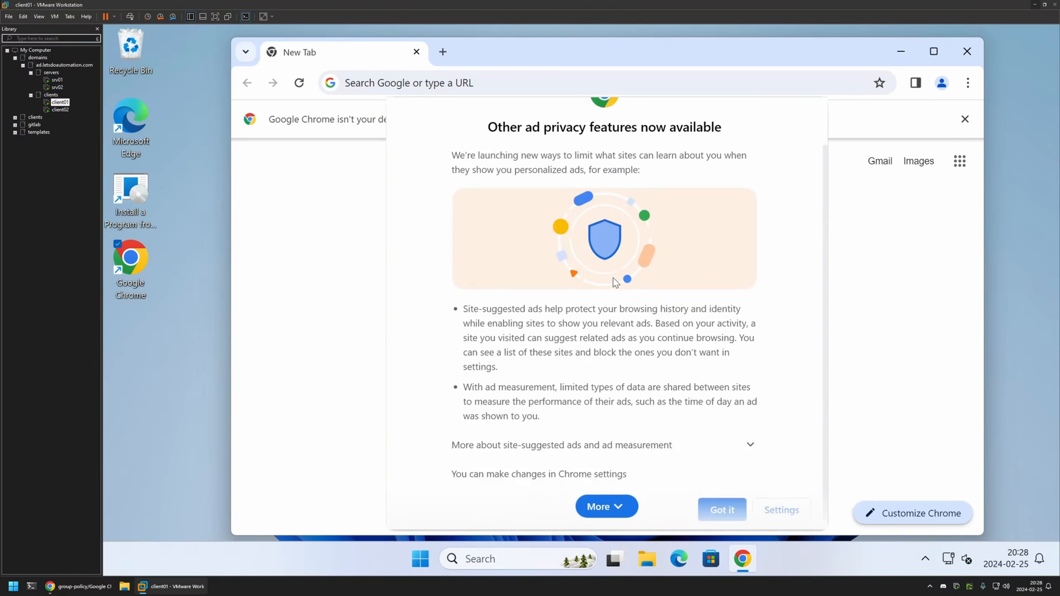
pyautogui.click(721, 510)
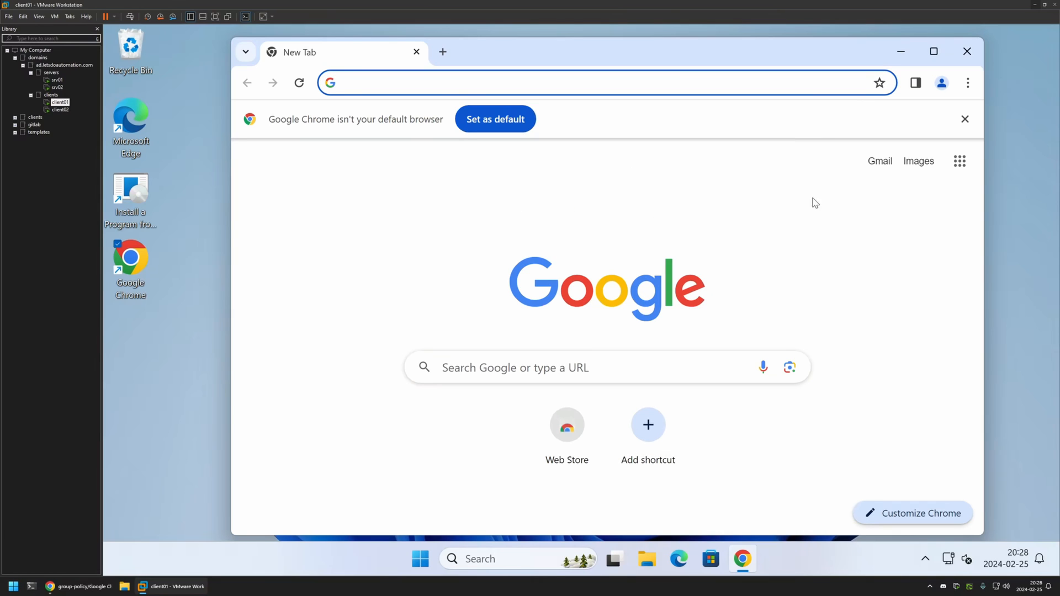
pyautogui.click(967, 82)
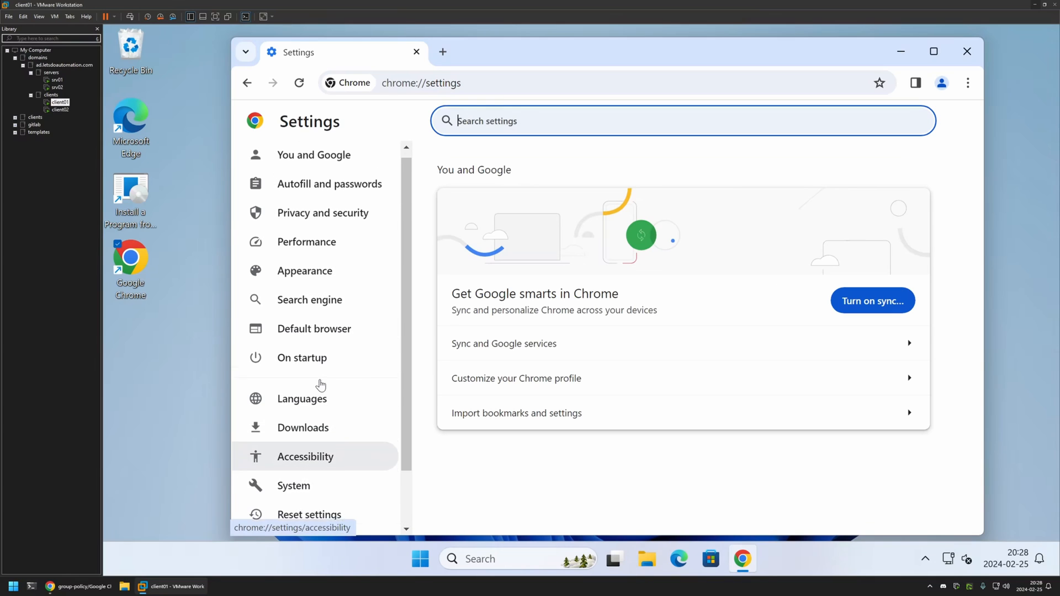
# - Review Ad topics and Ad measurement under Privacy and security > Ad privacy on client01
pyautogui.click(323, 212)
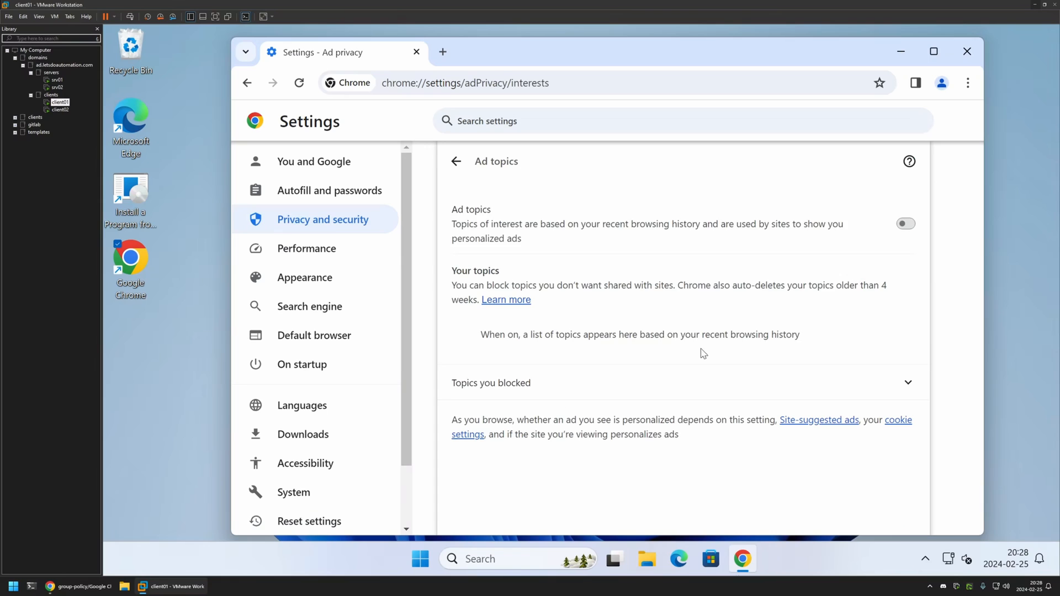
pyautogui.click(246, 83)
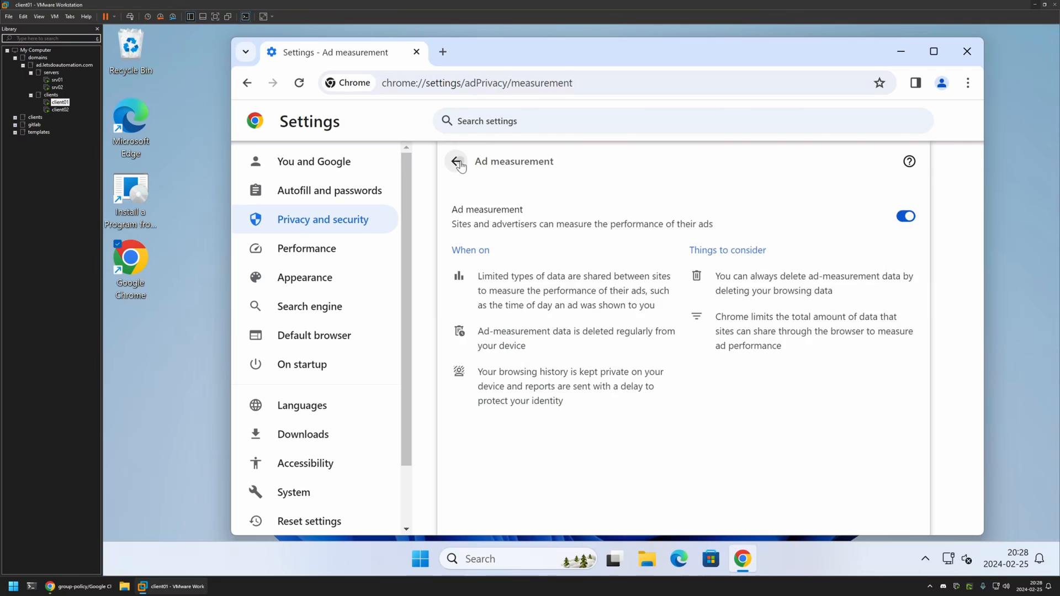
pyautogui.click(456, 161)
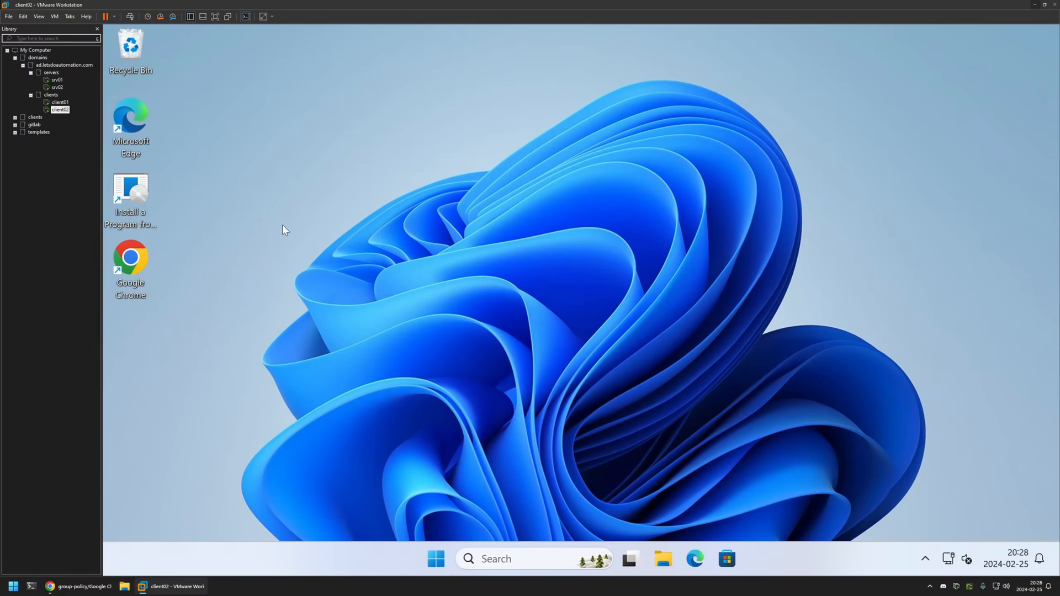
# - Run gpupdate in Command Prompt on client02 and minimize the window
pyautogui.click(435, 558)
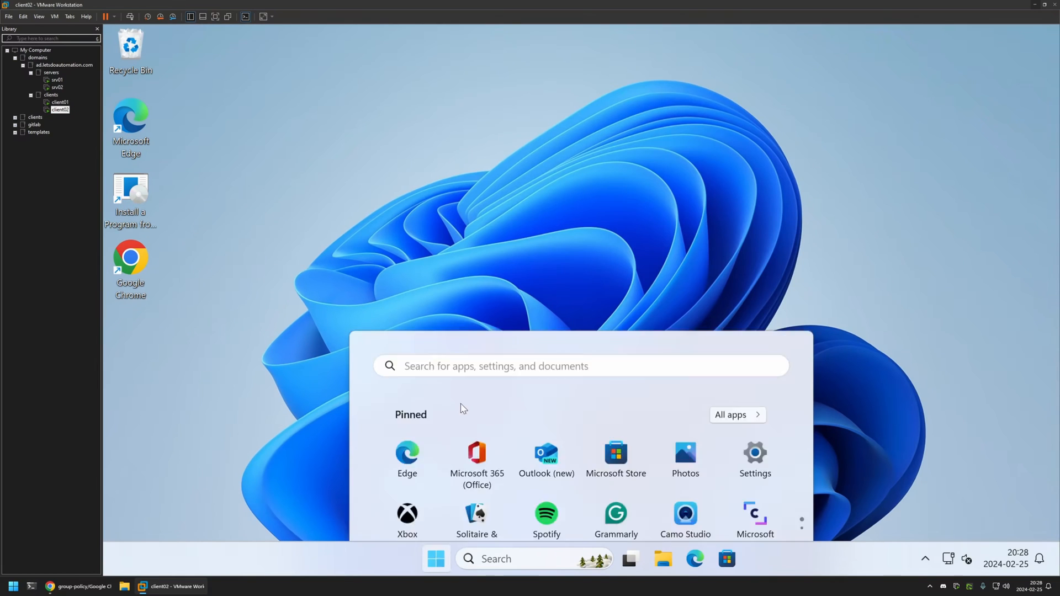
pyautogui.write('cmd')
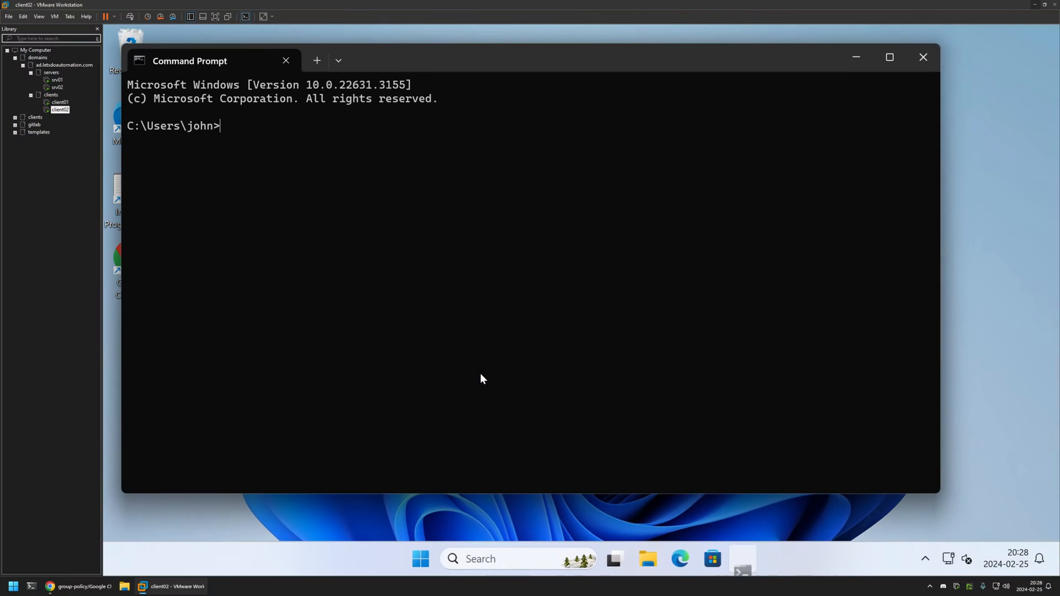
pyautogui.write('gpupdate')
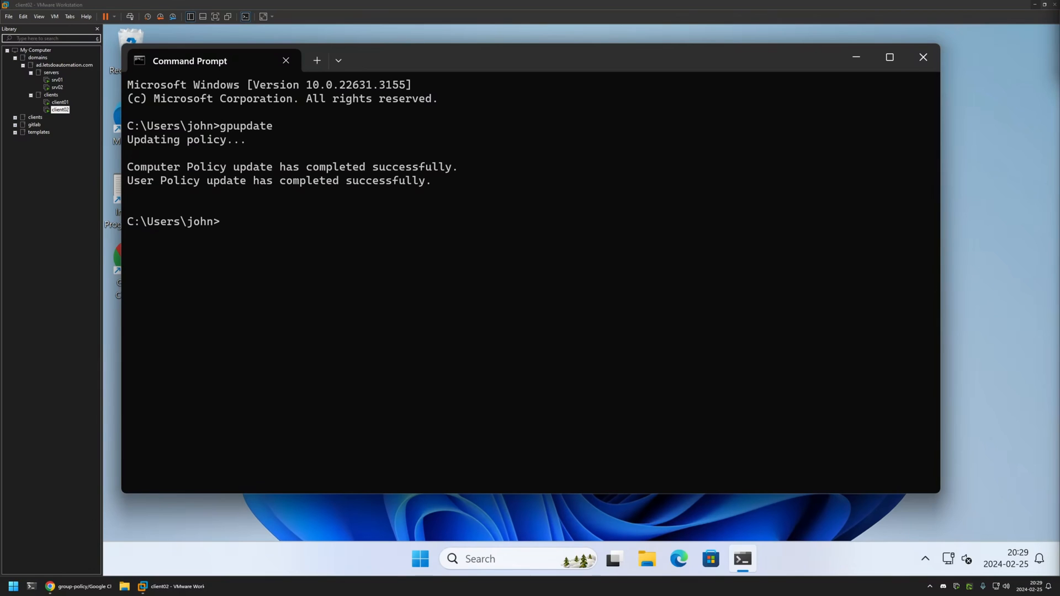
pyautogui.click(923, 57)
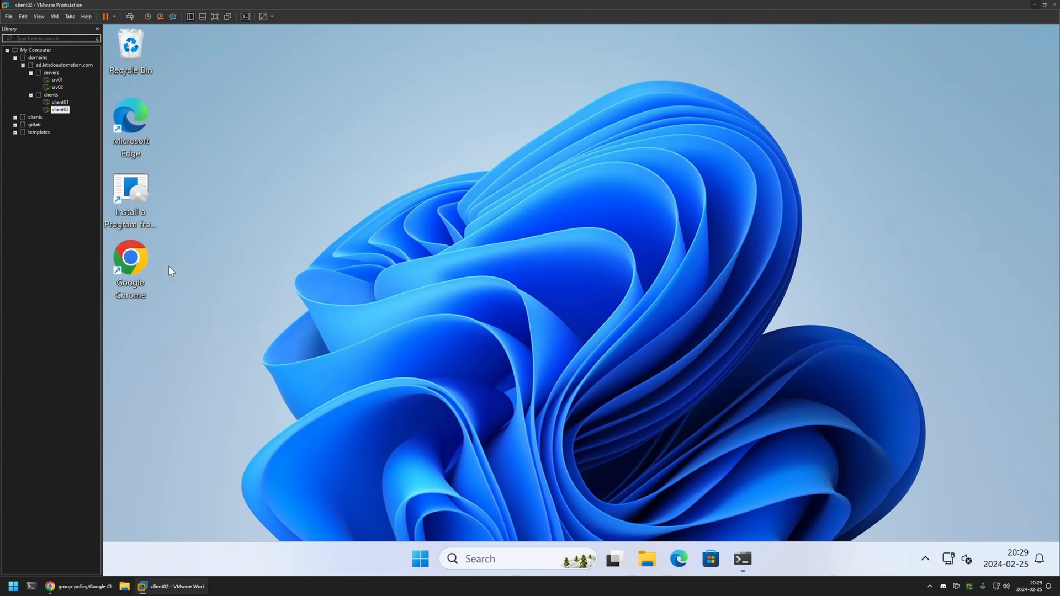
# - Launch Chrome on client02 without signing in and show chrome://settings Privacy and security
pyautogui.doubleClick(130, 257)
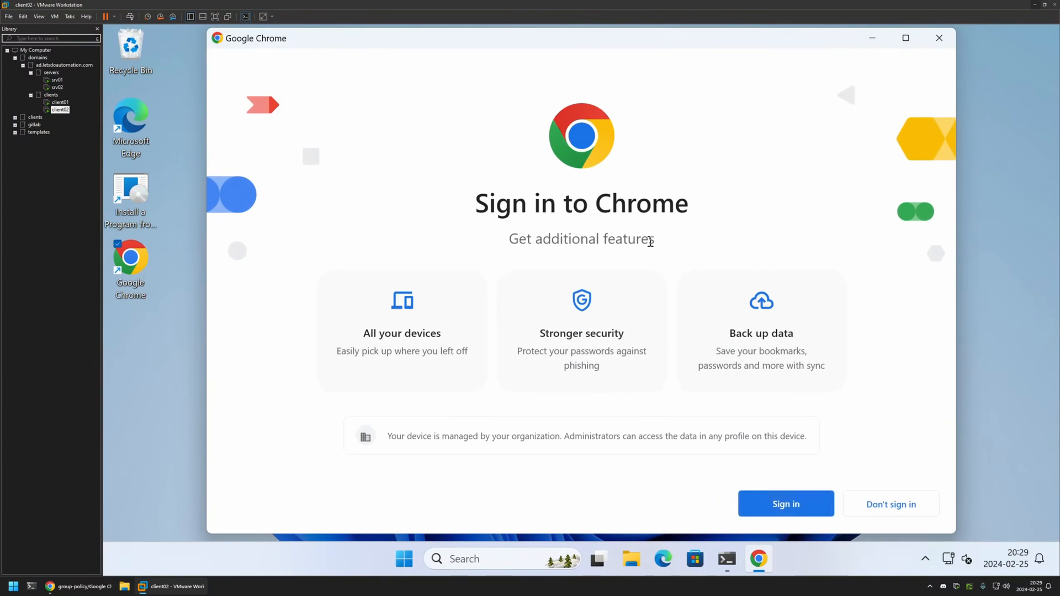
pyautogui.click(889, 503)
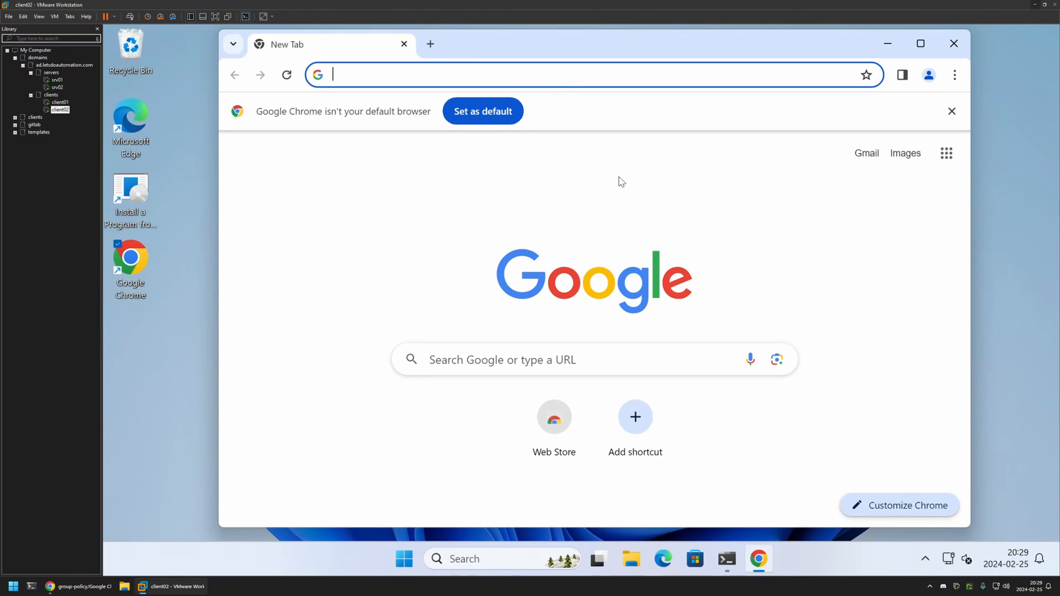
pyautogui.click(953, 74)
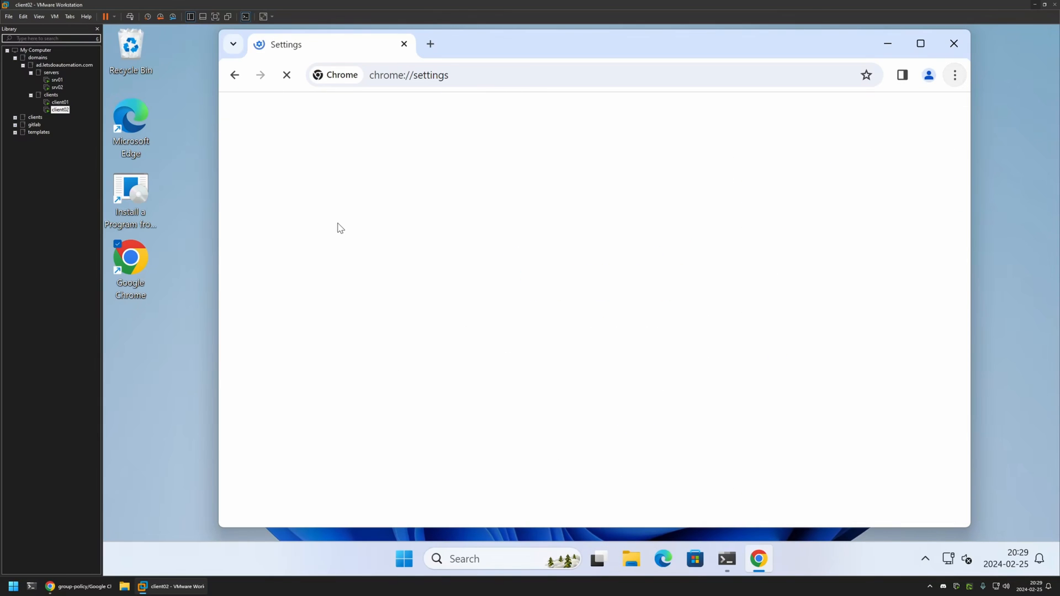
pyautogui.click(310, 210)
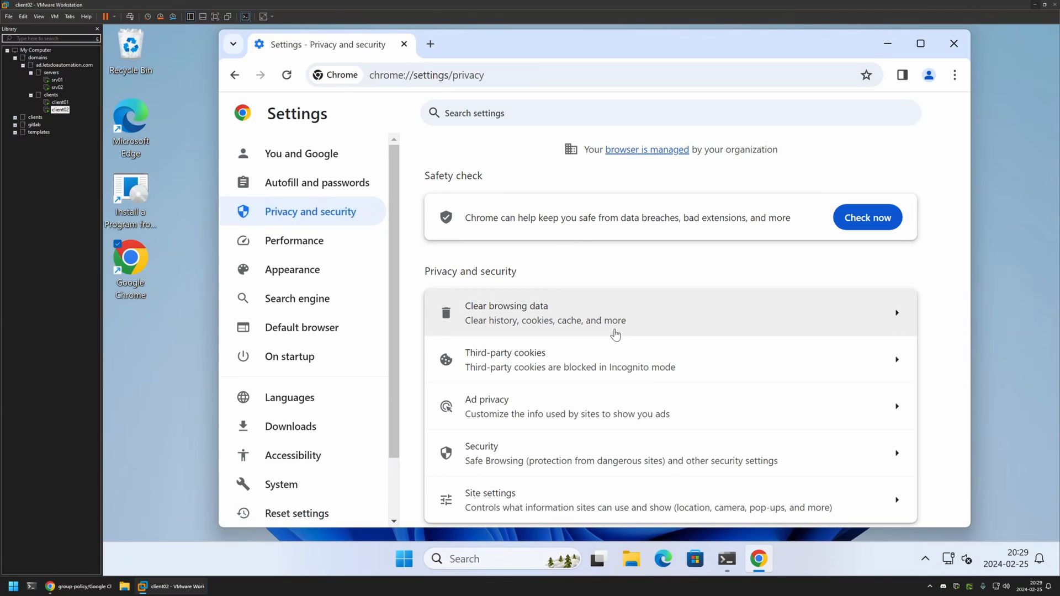
# - Inspect Ad topics and Ad measurement pages showing the toggles off and greyed out as managed by the organization
pyautogui.click(566, 405)
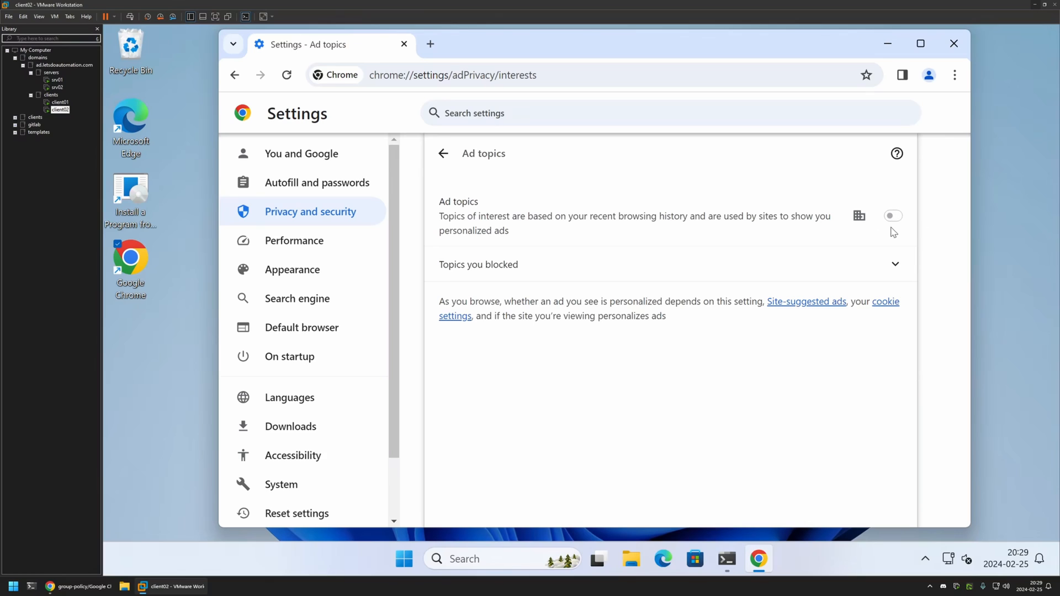
pyautogui.click(443, 153)
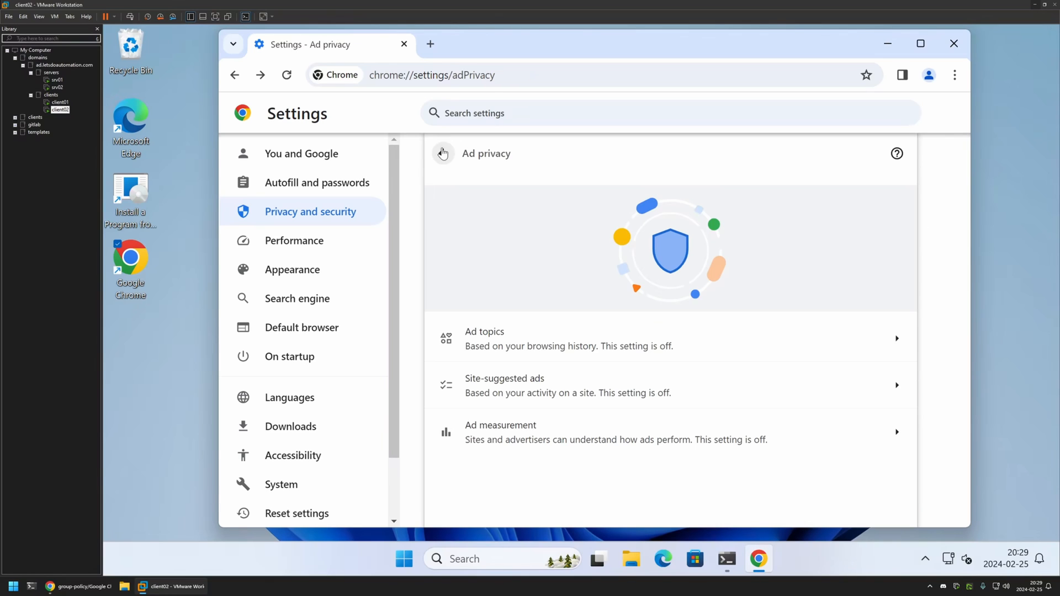
pyautogui.click(503, 385)
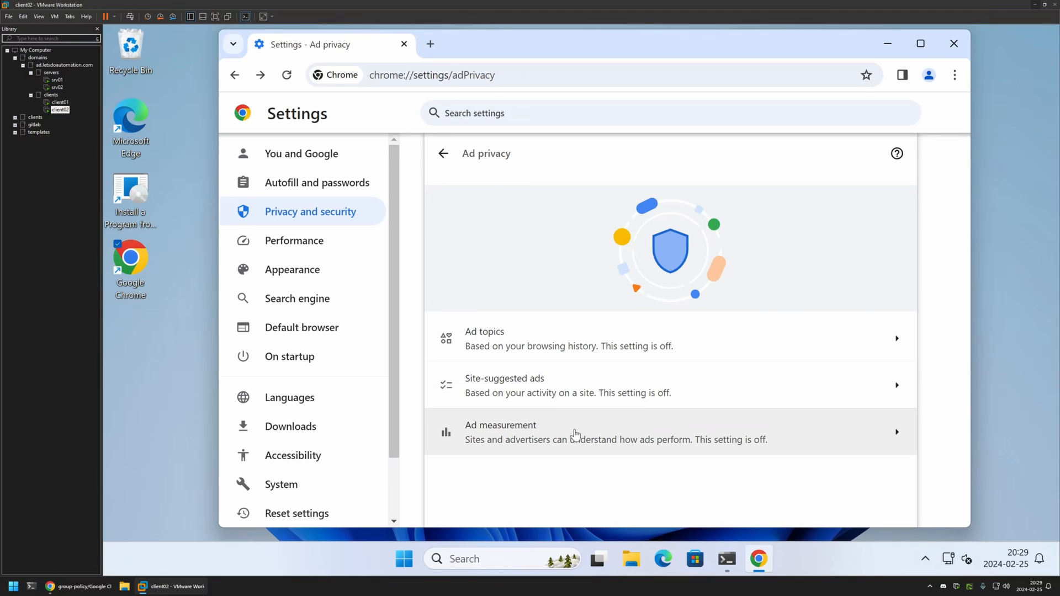
pyautogui.click(615, 432)
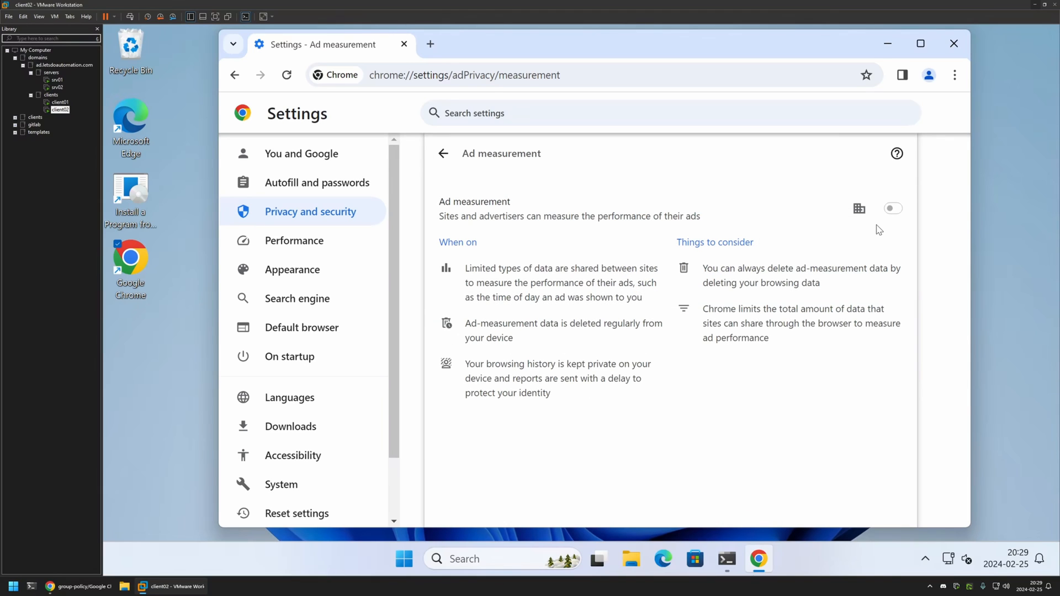
pyautogui.moveTo(874, 224)
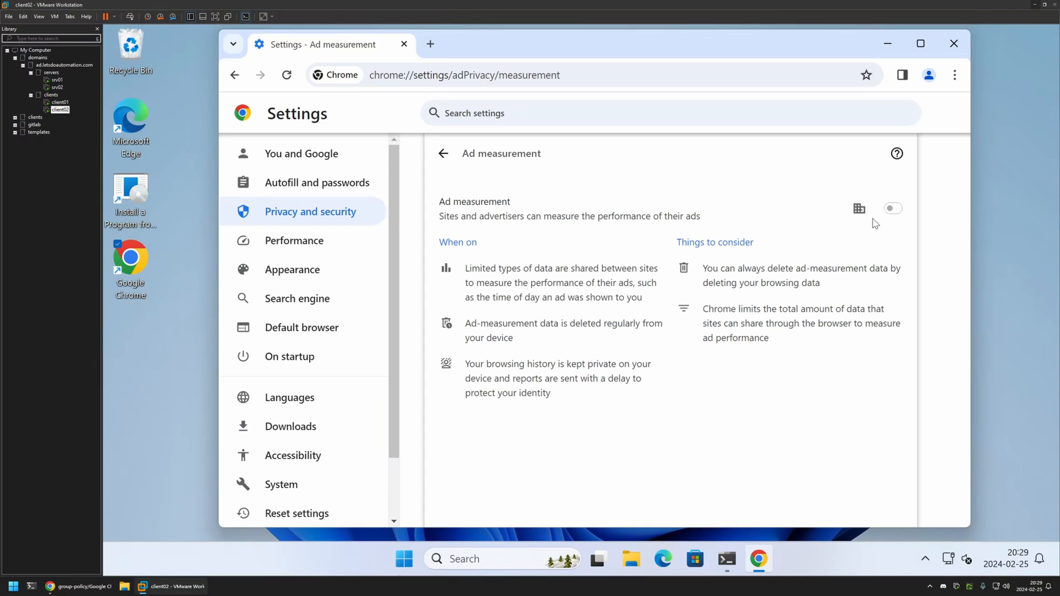